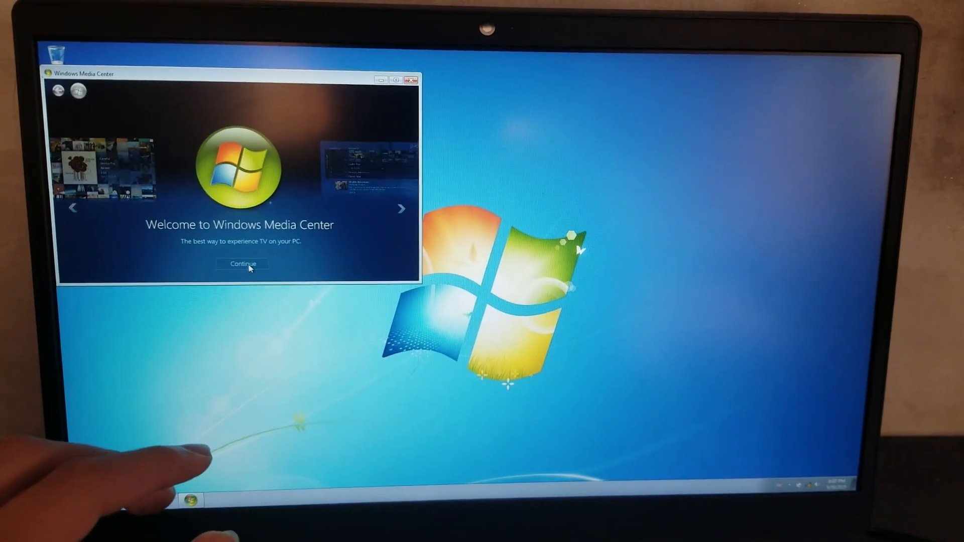
Step: Continue past the Windows Media Center welcome screen
left_click(242, 264)
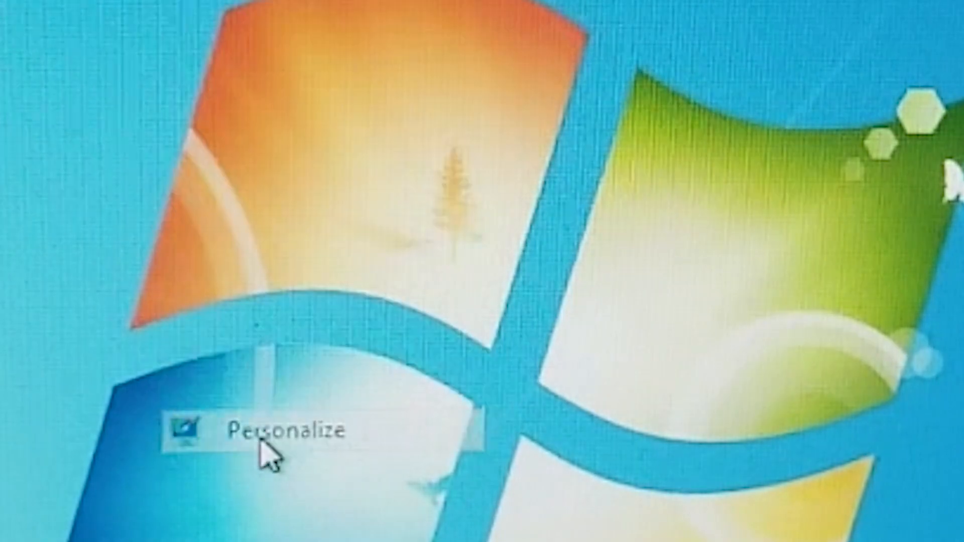
Step: Choose Personalize from the desktop context menu
left_click(283, 431)
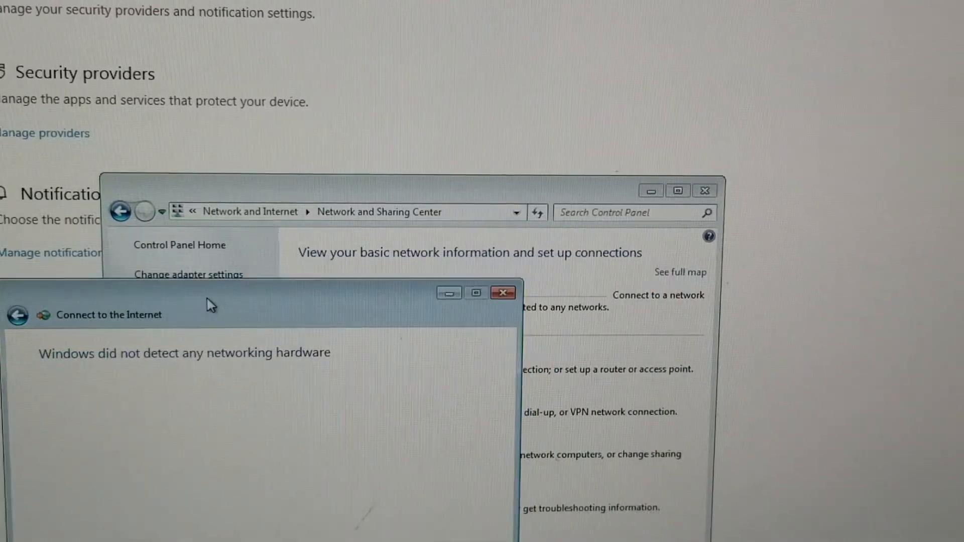
Step: Close the network setup windows so Snappy Driver Installer Origin shows its driver list
left_click(503, 292)
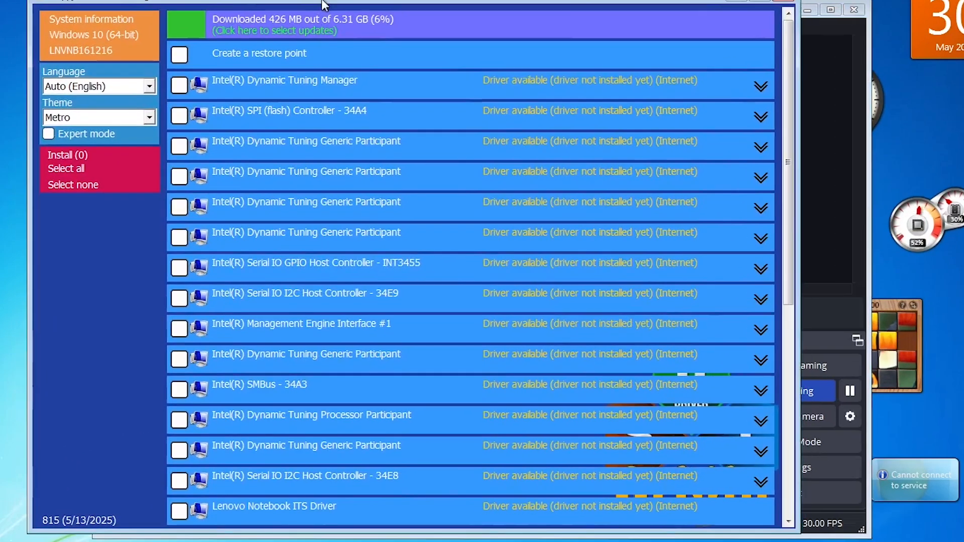
Step: Launch Purble Place from Start > All Programs > Games
left_click(12, 532)
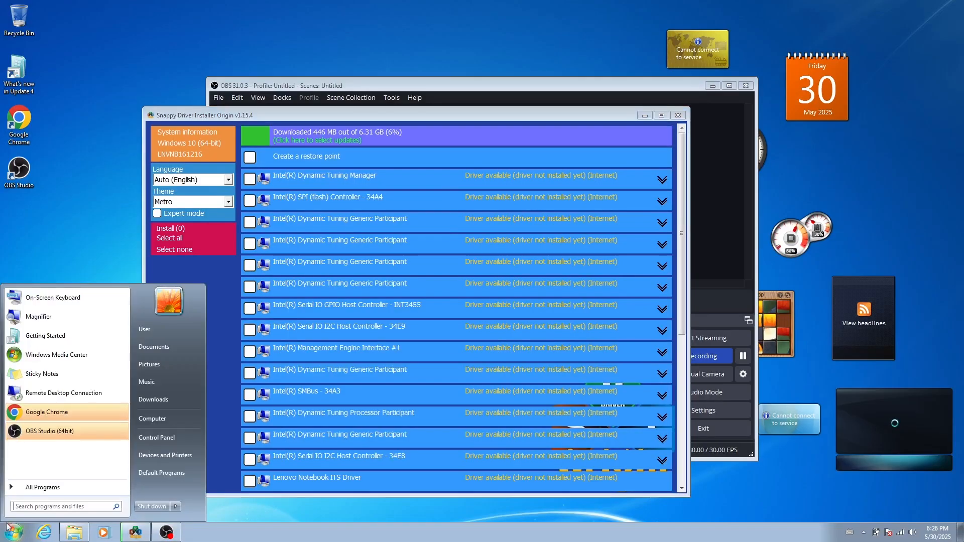
left_click(40, 487)
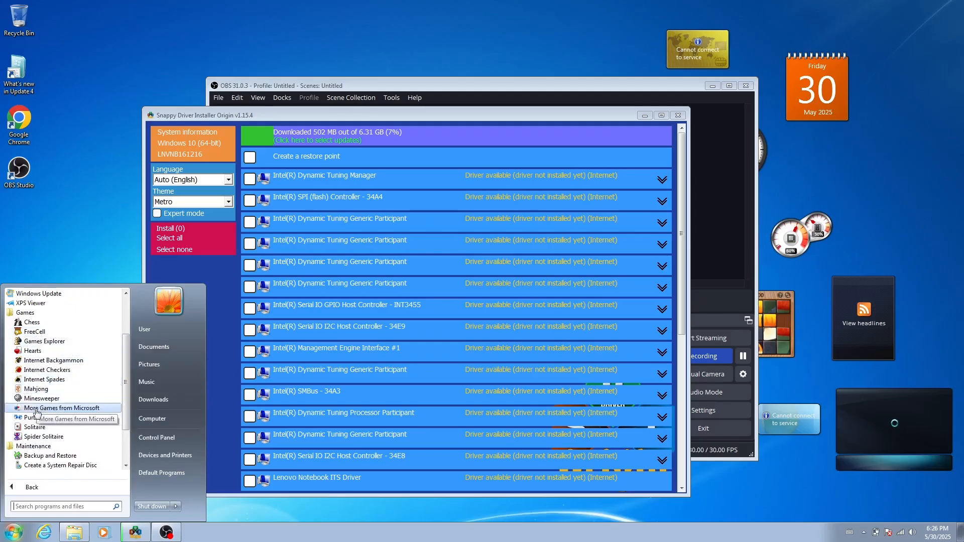
left_click(122, 356)
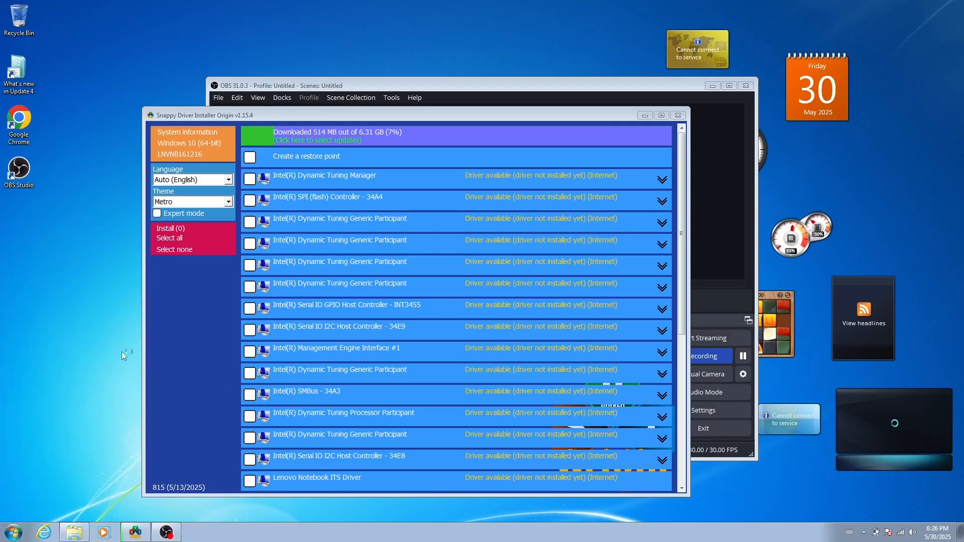
left_click(196, 532)
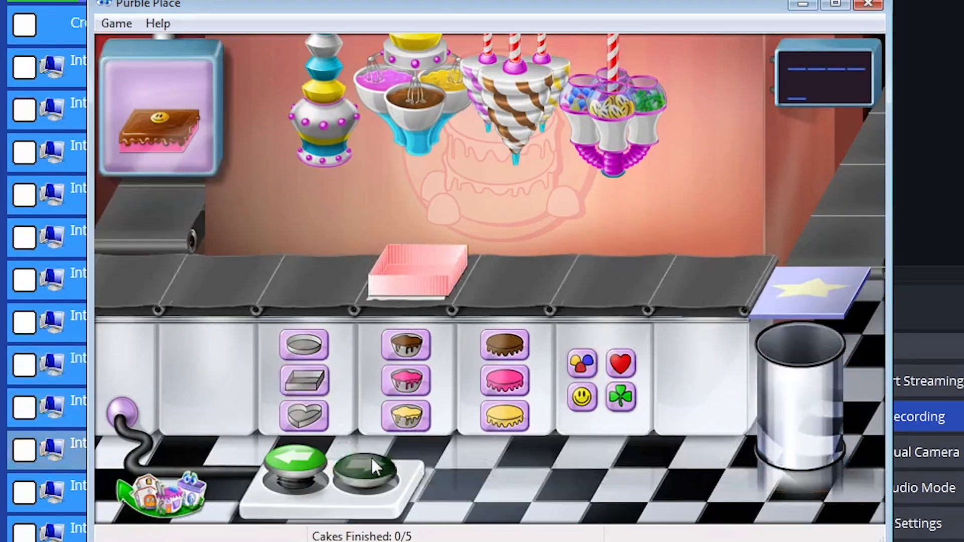
Step: Search the Start menu for 'pain' to find Paint
left_click(9, 530)
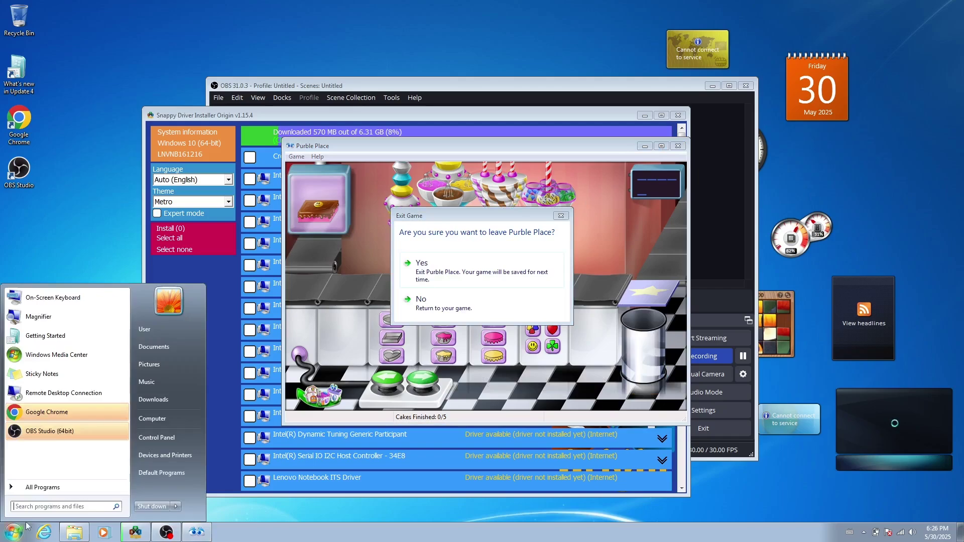
type("pain")
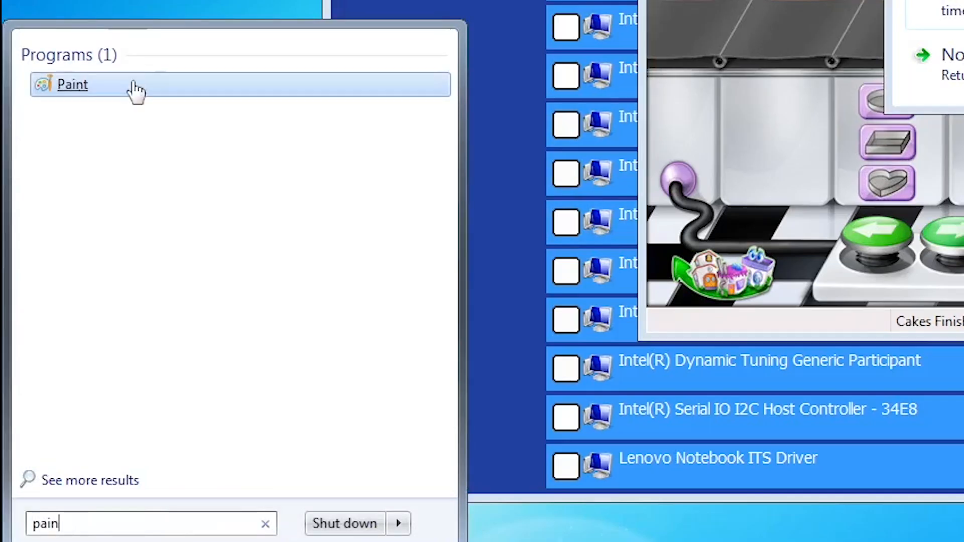
Step: Launch Paint from the search results, confirm leaving Purble Place, and maximize Paint
left_click(73, 85)
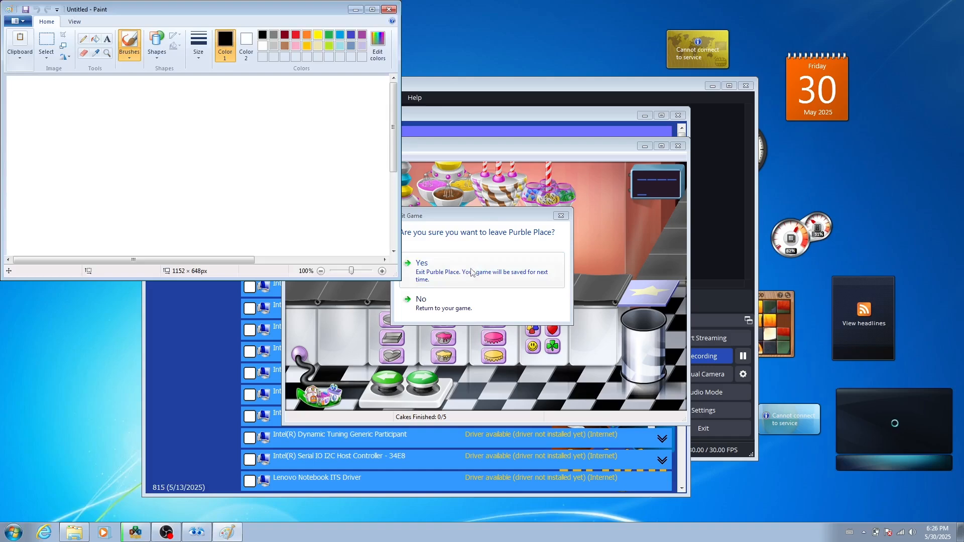
left_click(422, 262)
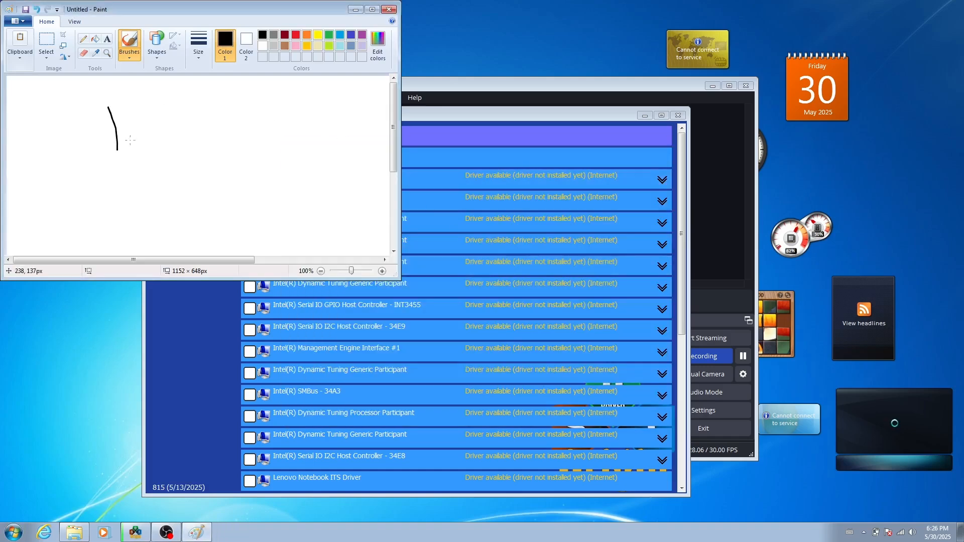
left_click(157, 45)
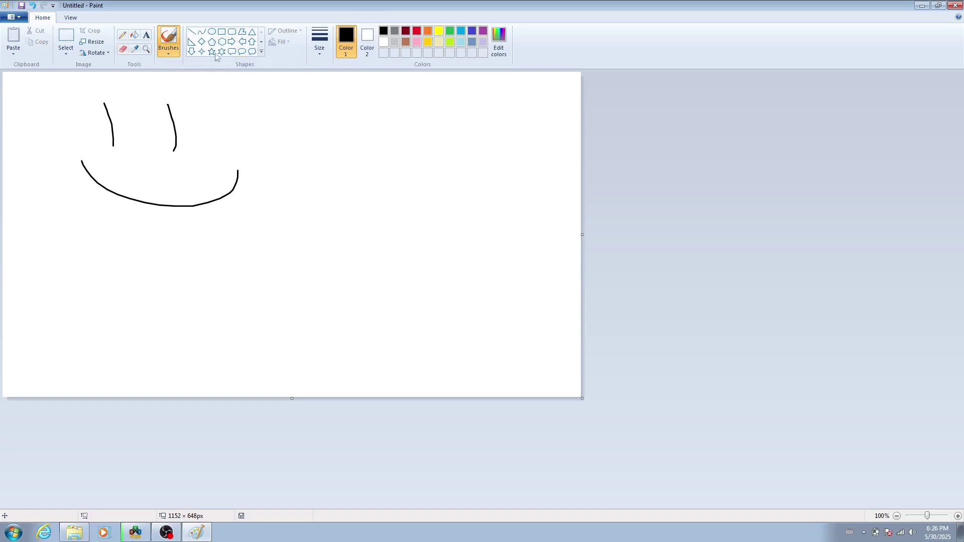
mouse_move(314, 167)
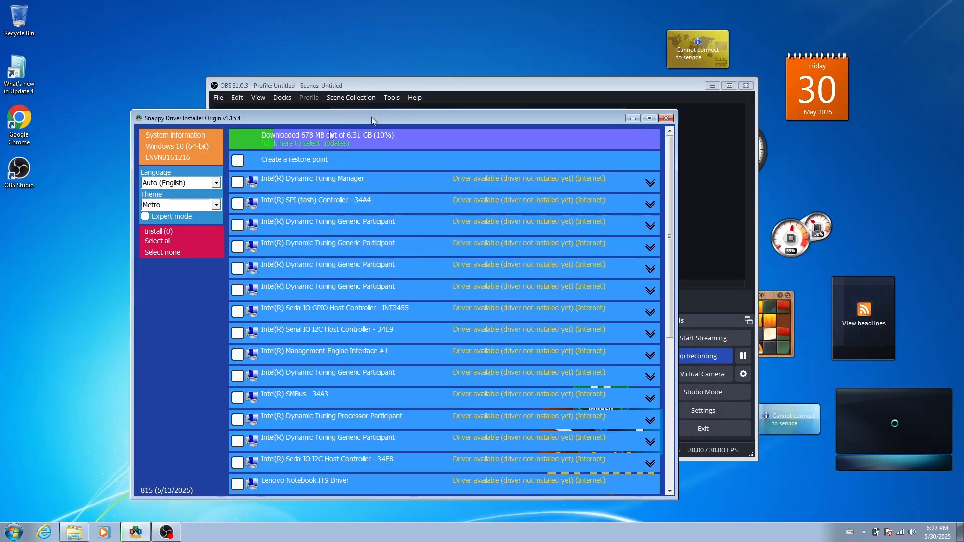
Step: Bring up the Start menu to launch Sticky Notes
left_click(11, 531)
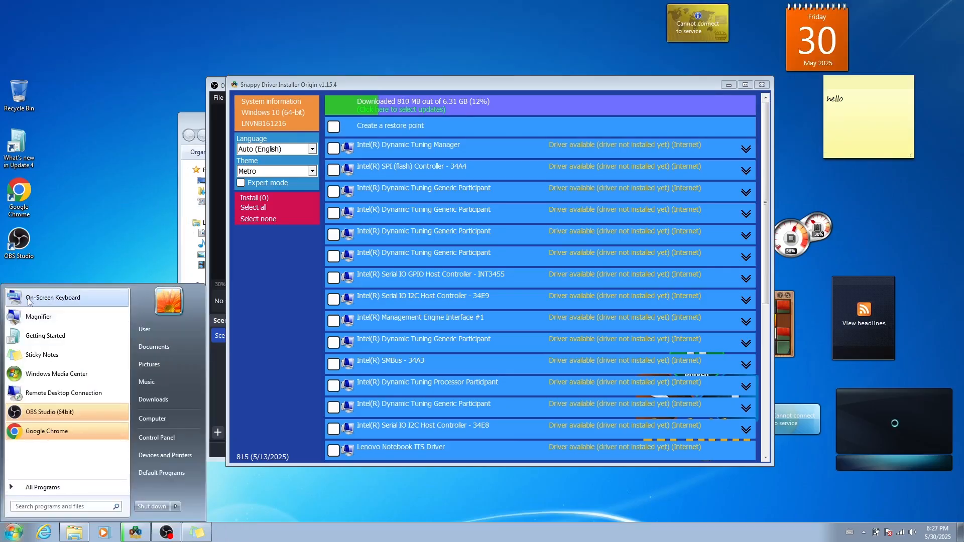
Step: Launch the On-Screen Keyboard, then reopen the Start menu program list
left_click(53, 297)
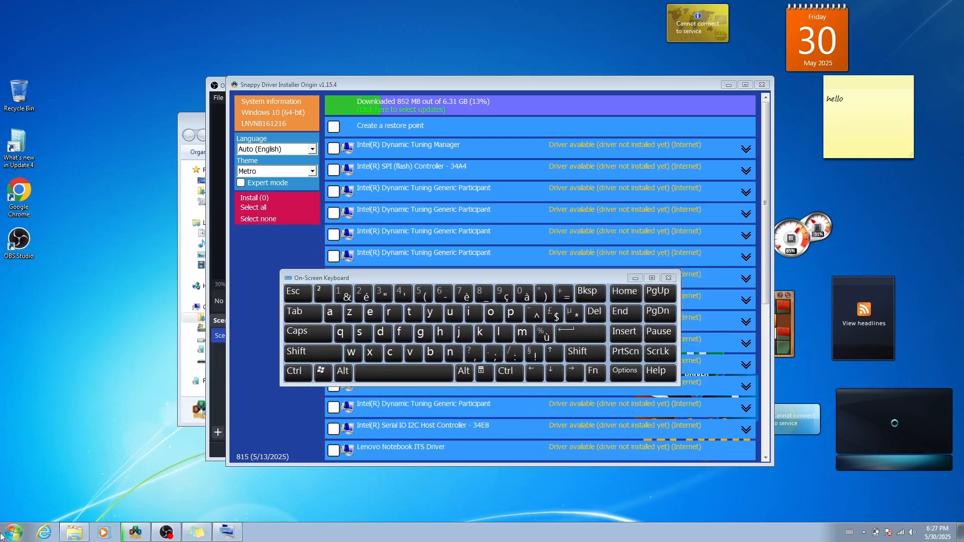
left_click(11, 531)
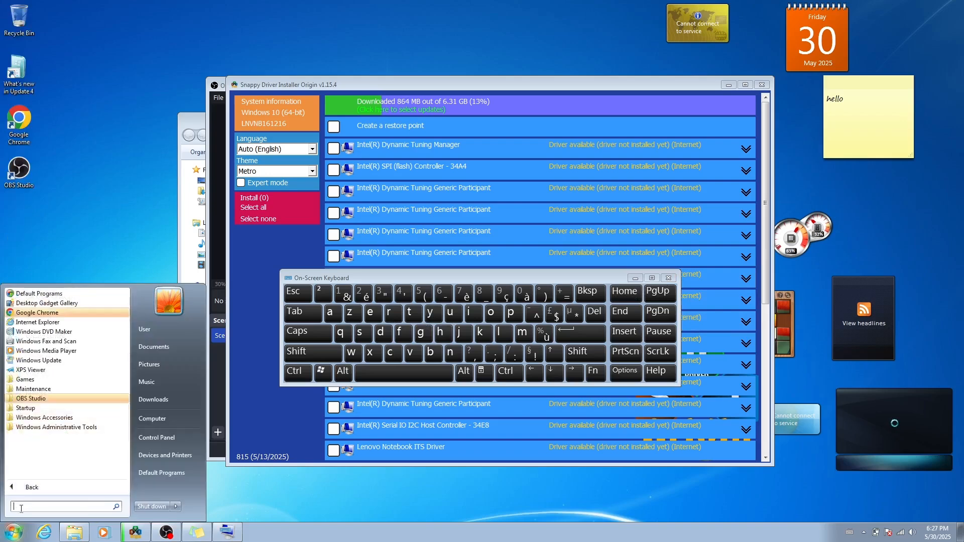
type("o")
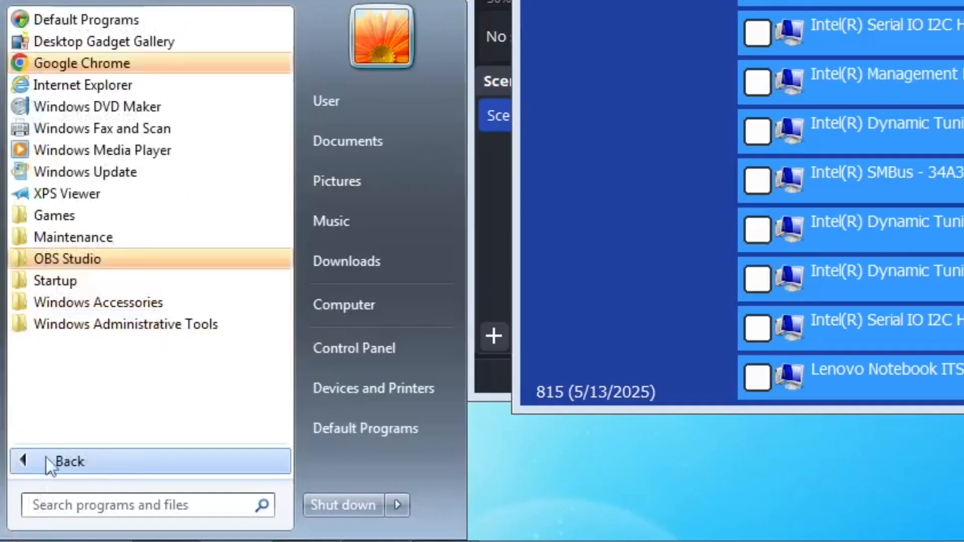
Step: Launch Sound Recorder from the Windows Accessories folder of All Programs
left_click(53, 214)
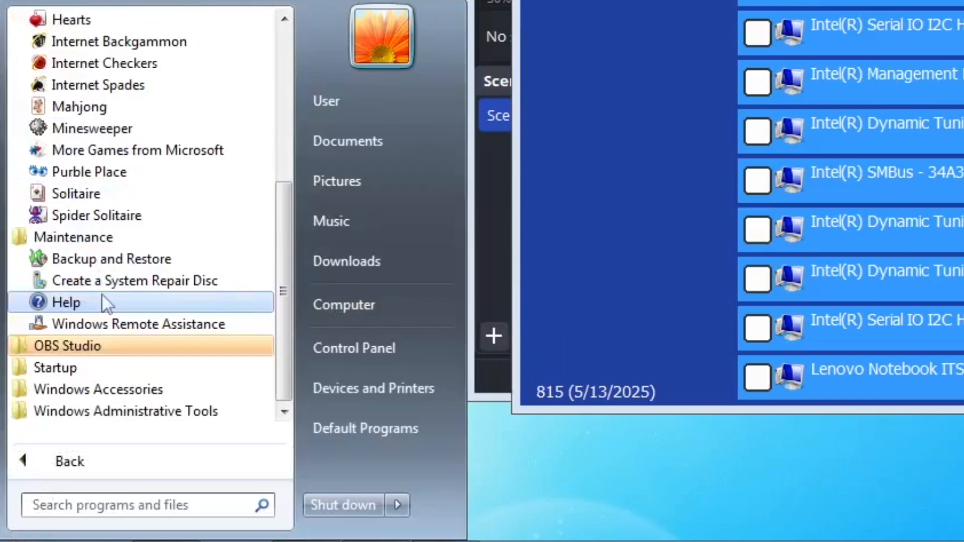
mouse_move(116, 325)
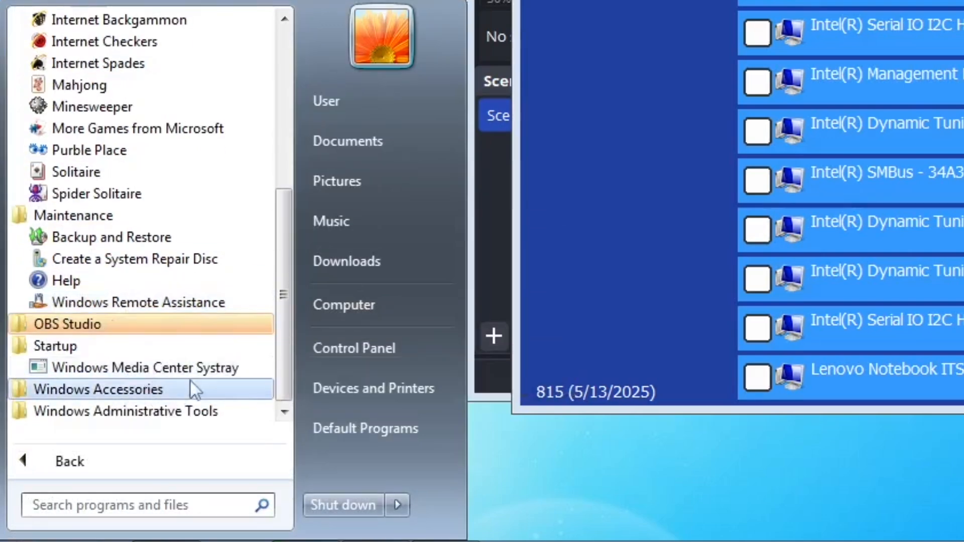
left_click(97, 390)
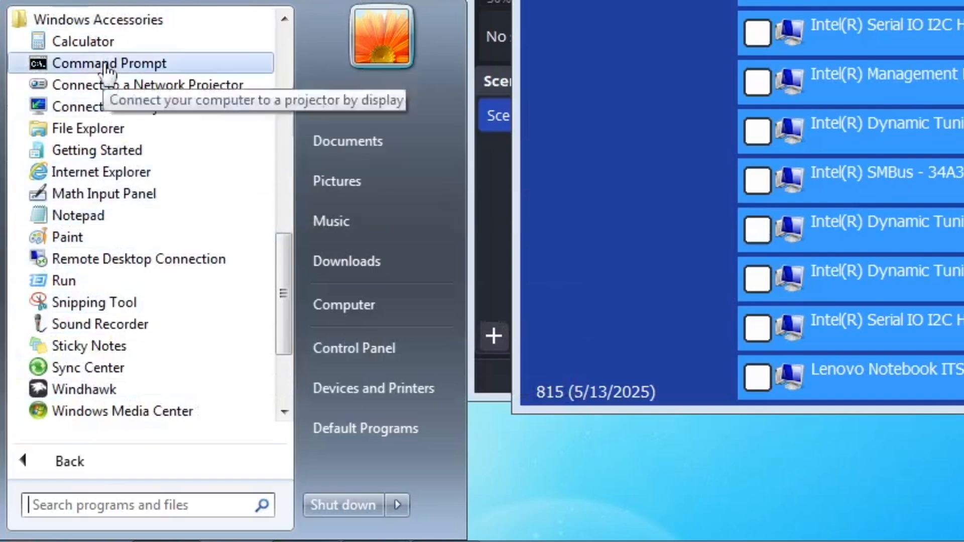
left_click(104, 325)
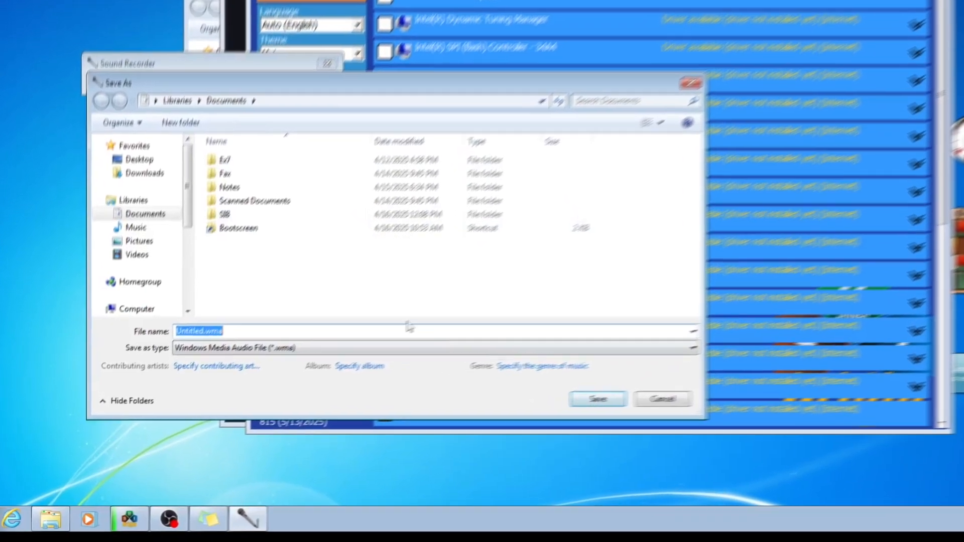
Step: Browse Windows Accessories and Administrative Tools in All Programs, then open the Videos library
left_click(7, 535)
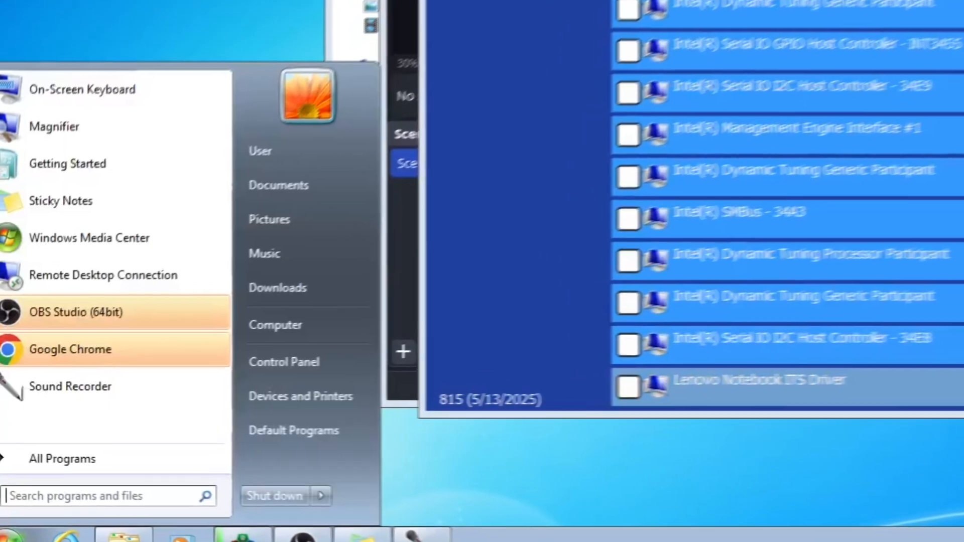
left_click(61, 457)
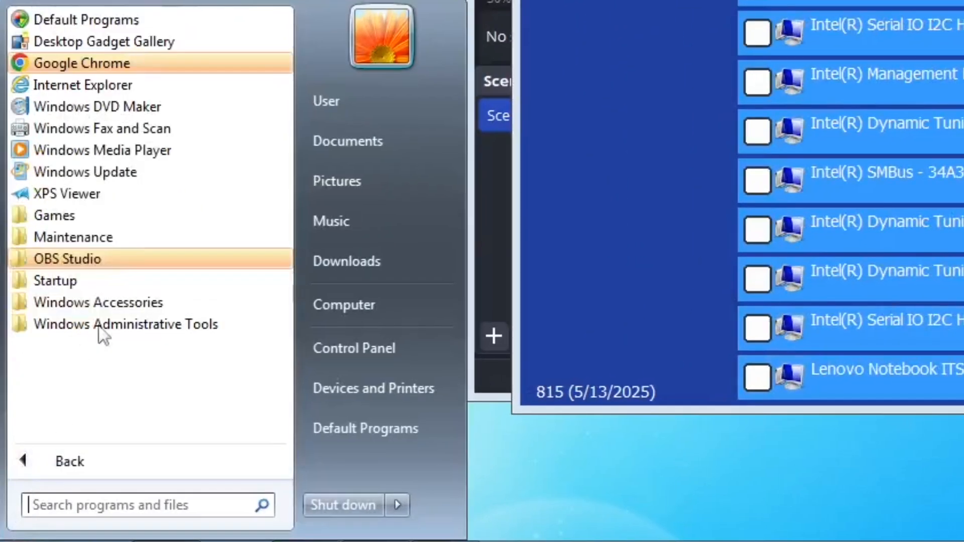
left_click(97, 302)
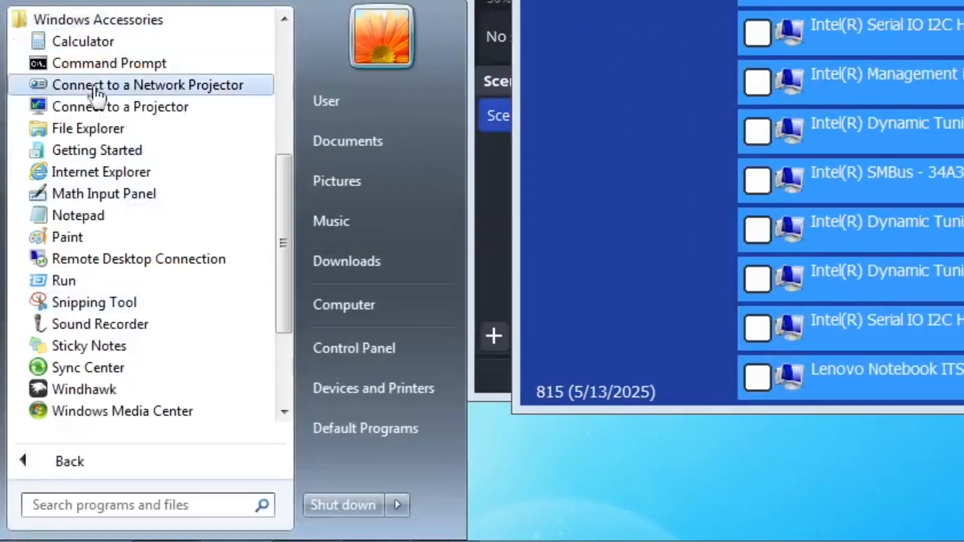
mouse_move(119, 106)
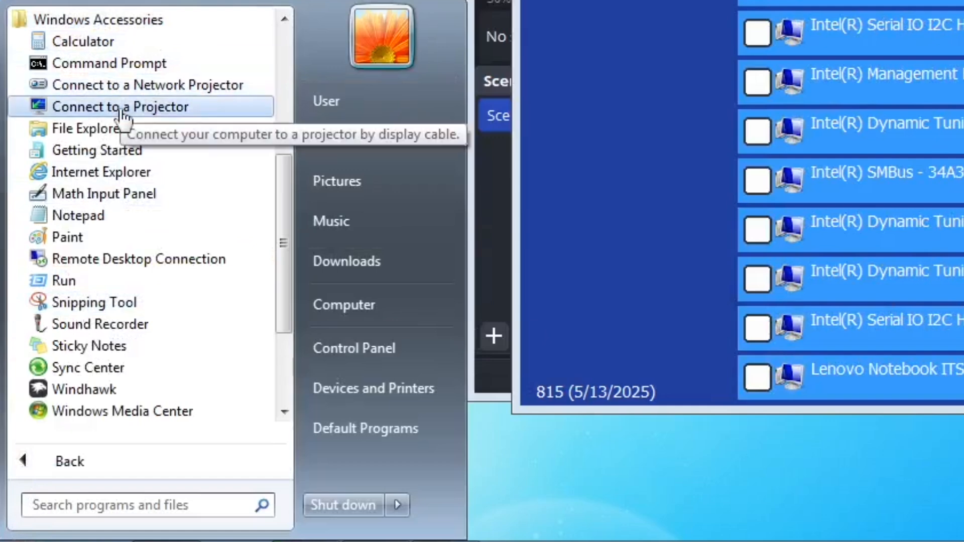
mouse_move(77, 215)
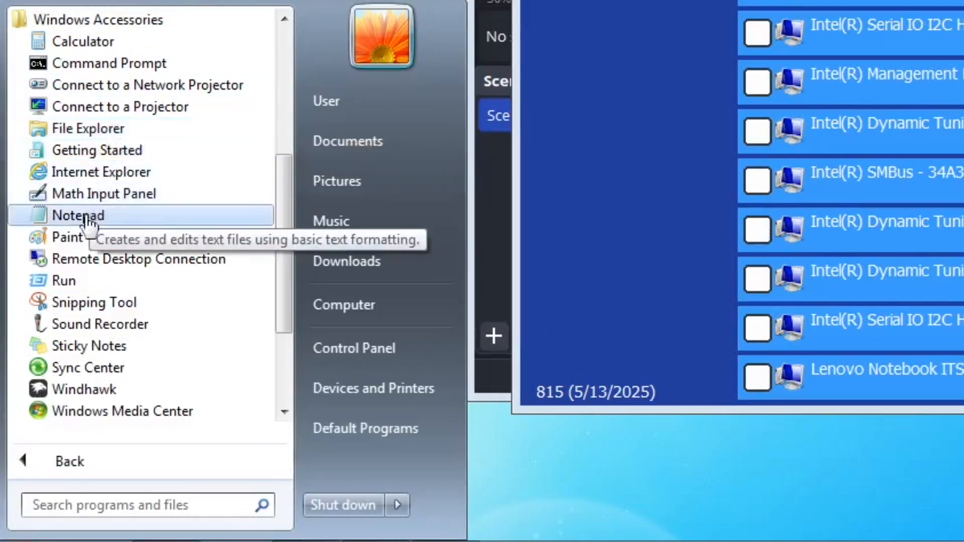
left_click(78, 215)
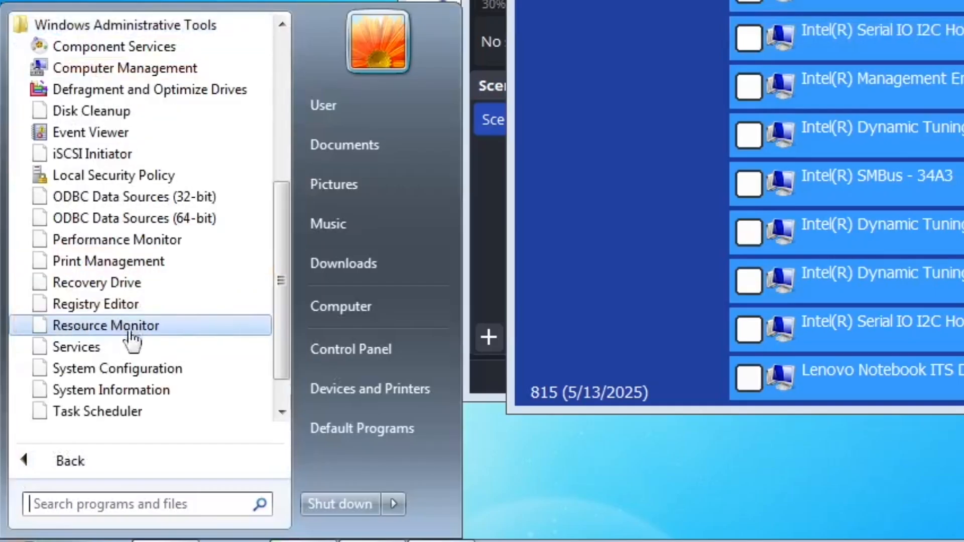
mouse_move(114, 46)
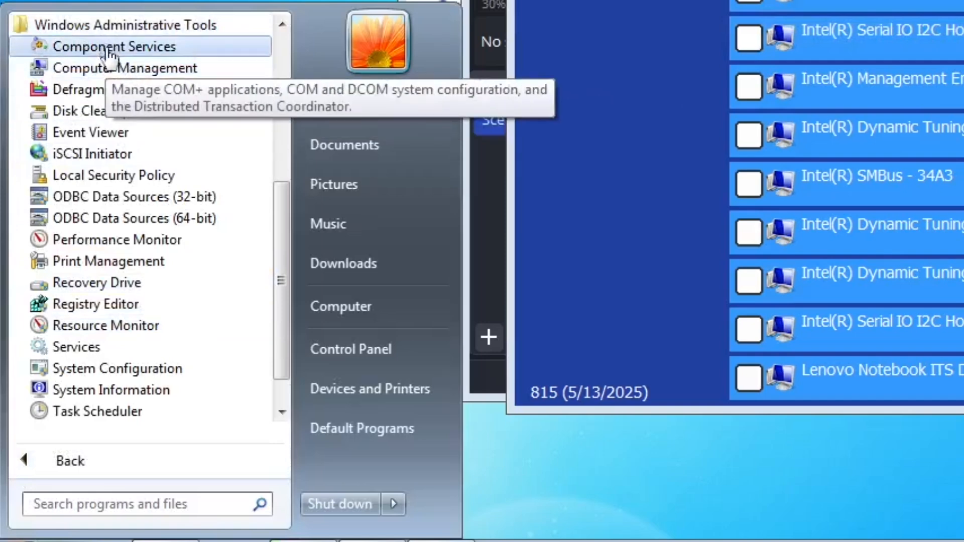
mouse_move(133, 218)
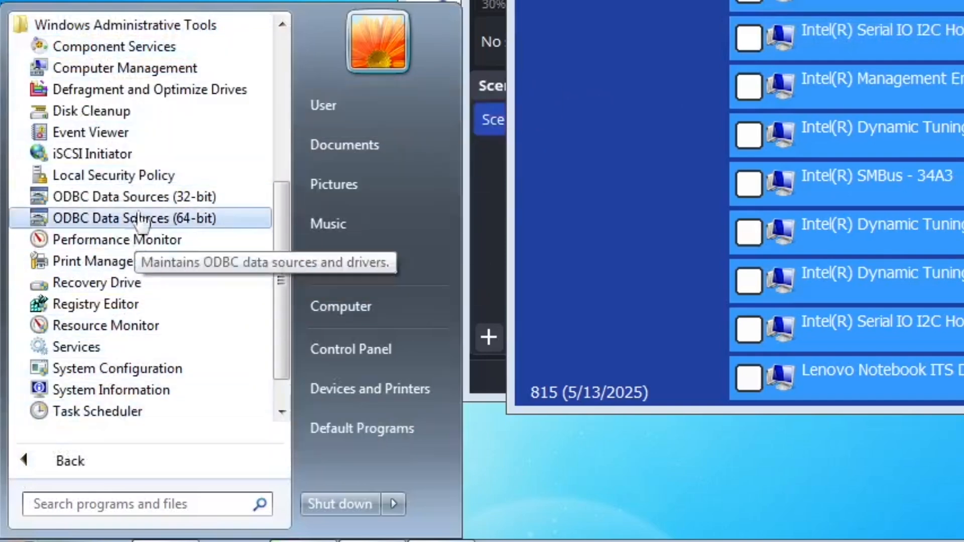
left_click(70, 461)
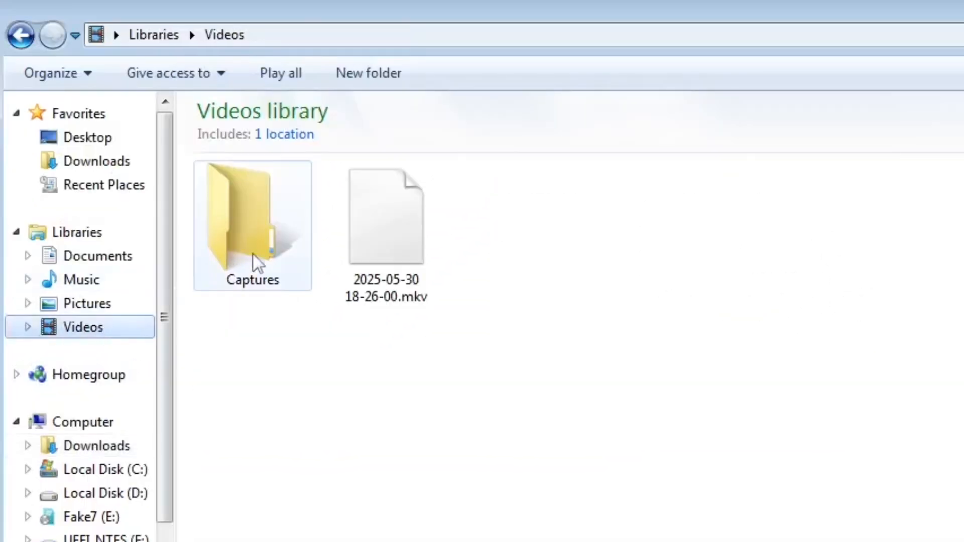
Step: Open Captures, view Sample Pictures and select Koala.jpg, then go back
double_click(251, 221)
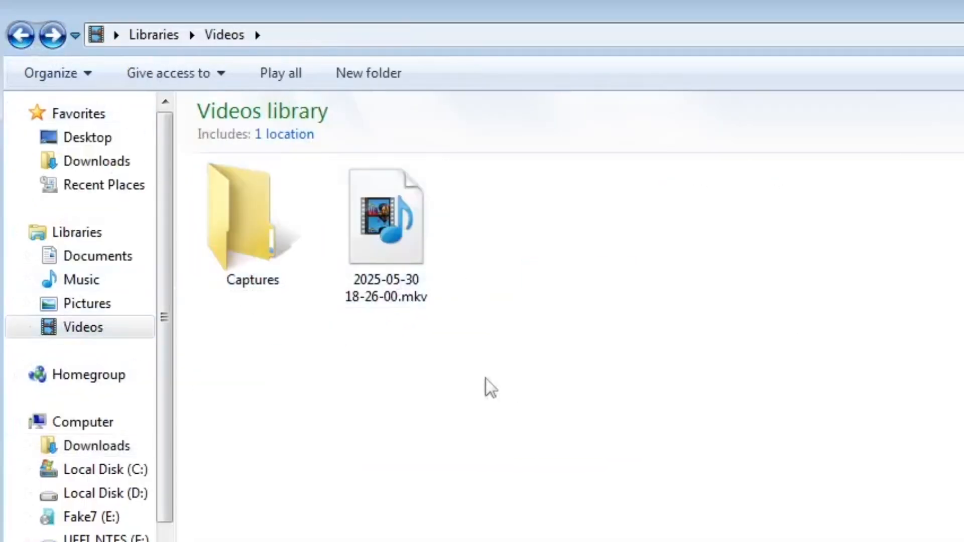
mouse_move(478, 446)
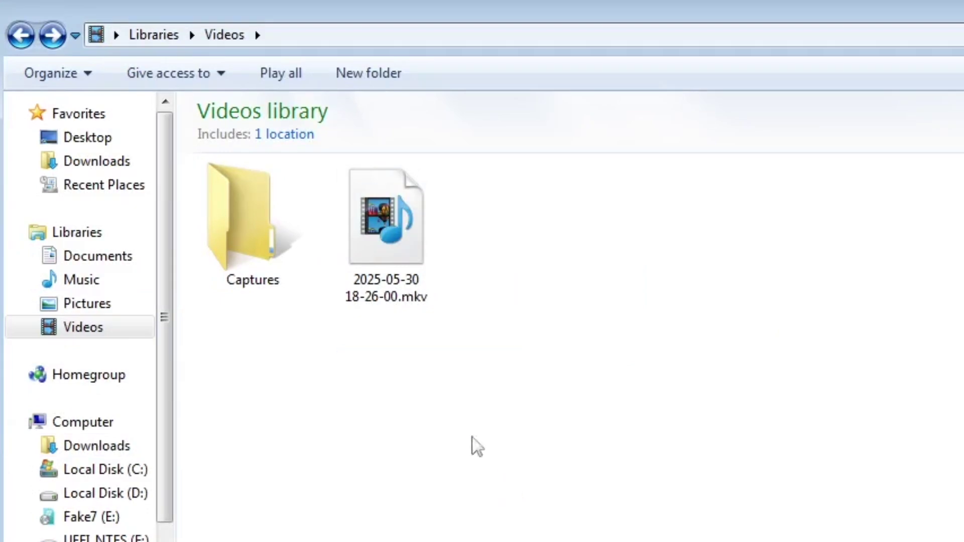
left_click(86, 303)
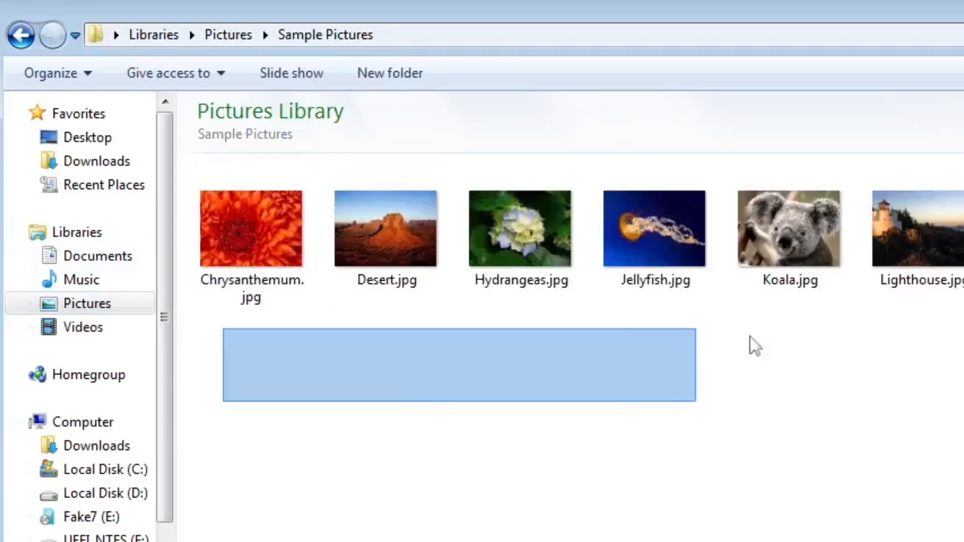
left_click(789, 228)
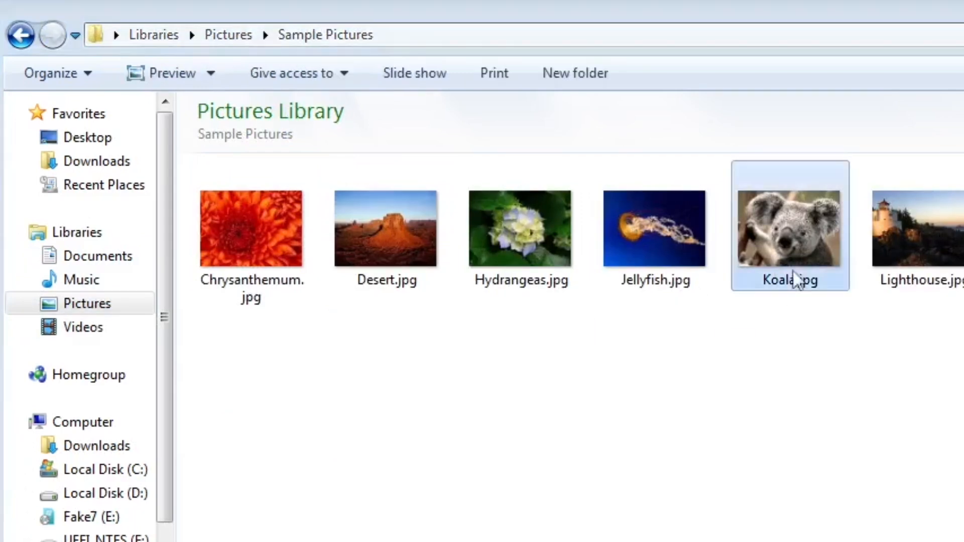
mouse_move(20, 35)
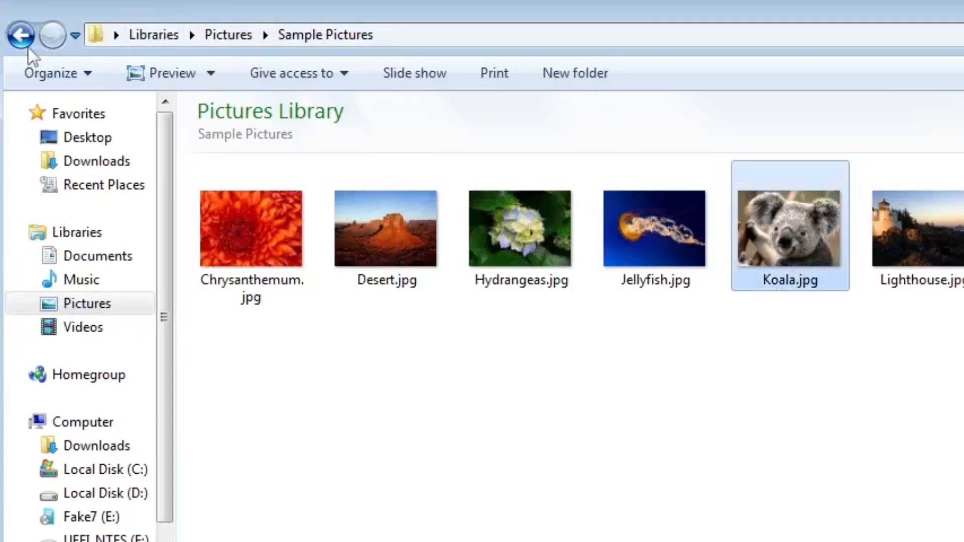
left_click(83, 328)
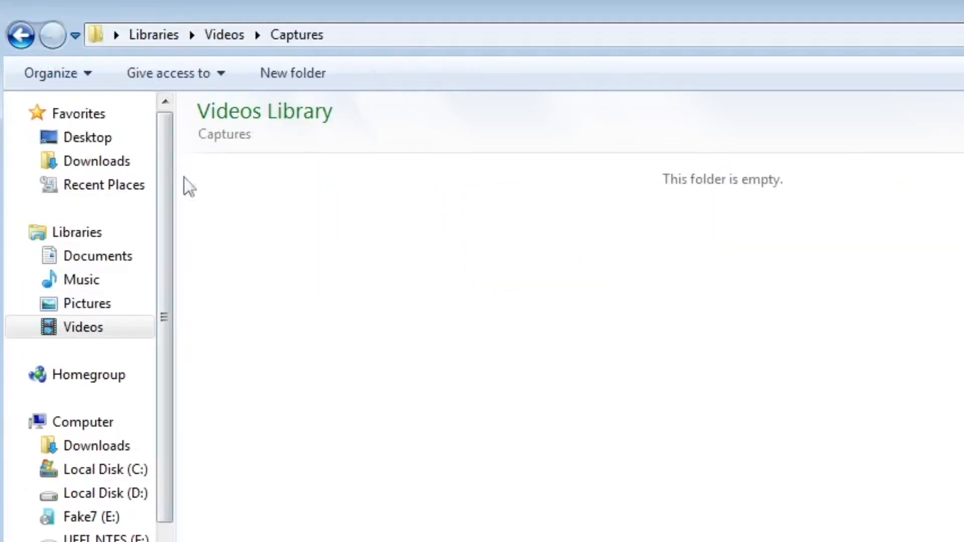
Step: Visit the Music library, then the Documents library and open the readme document
left_click(81, 280)
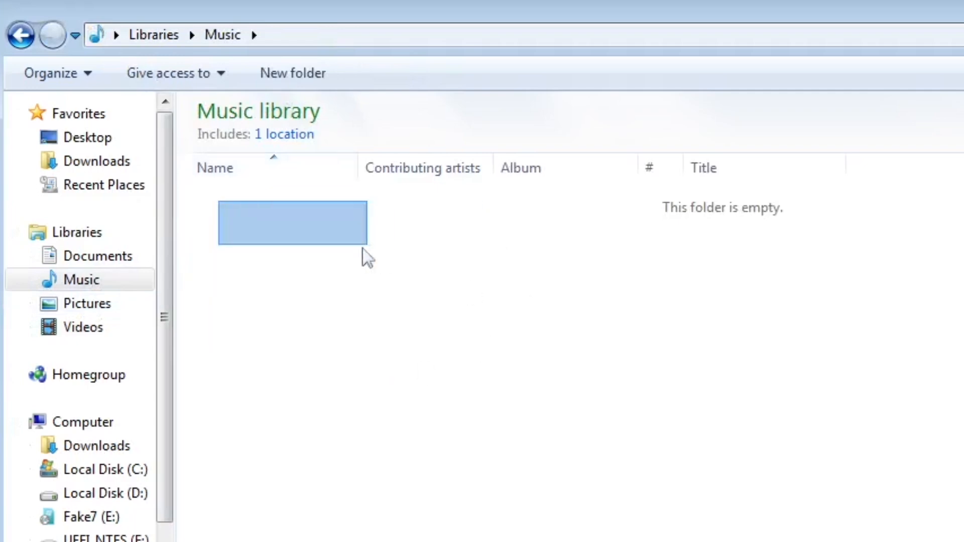
left_click(98, 256)
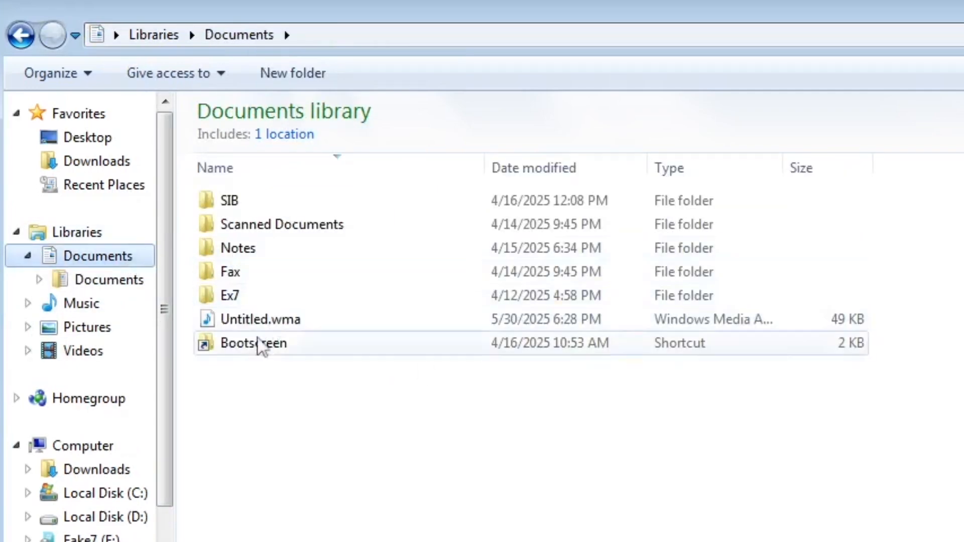
left_click(249, 367)
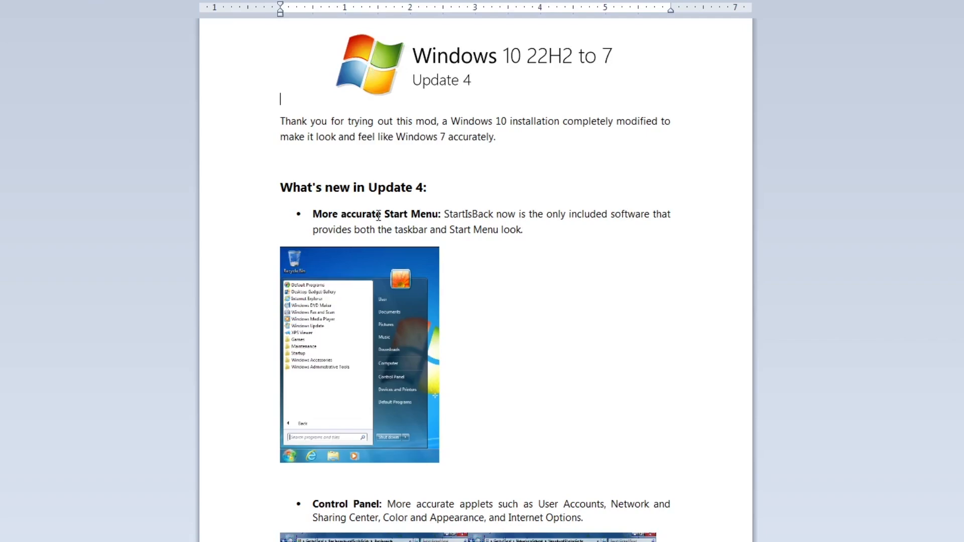
Step: Scroll the Update 4 readme through its update notes and credits down to the Known issues list
scroll("down", 3)
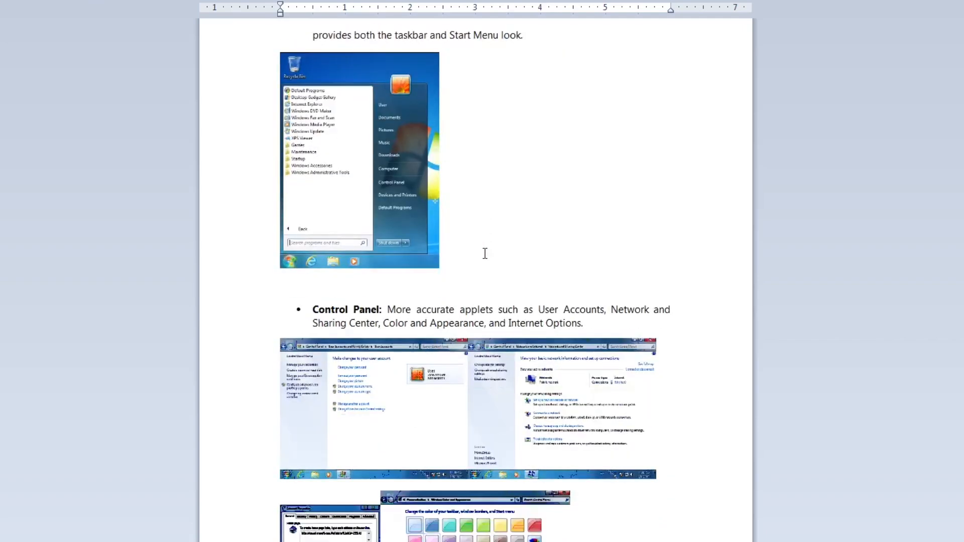
scroll("down", 3)
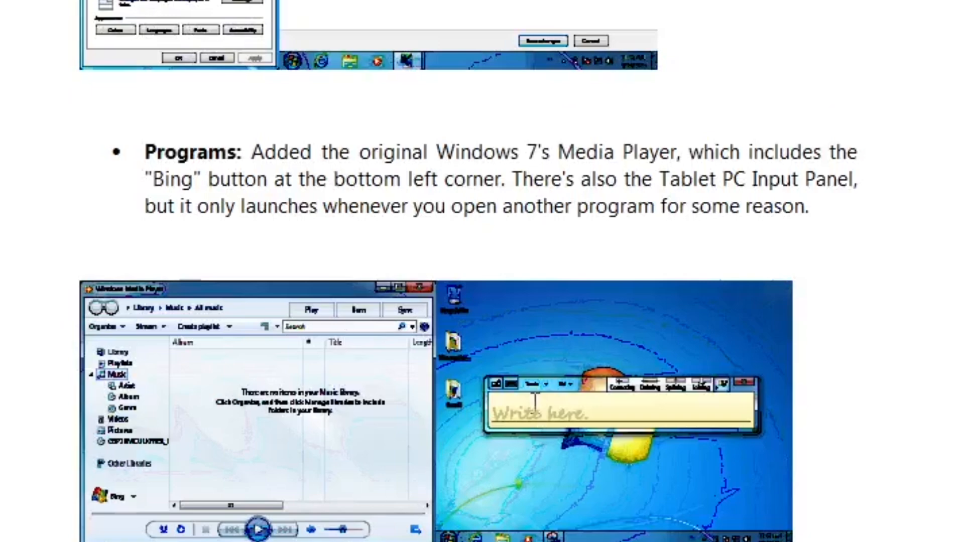
scroll("down", 3)
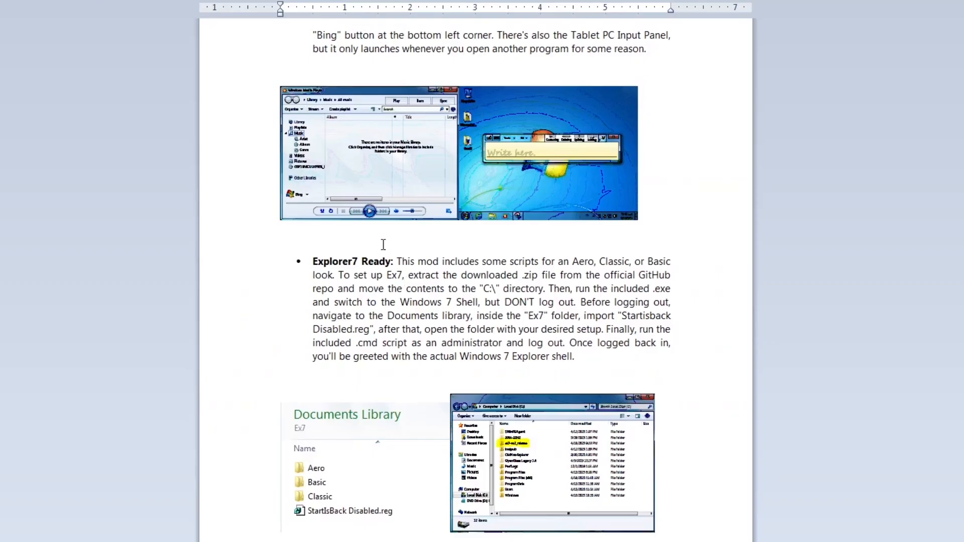
scroll("down", 3)
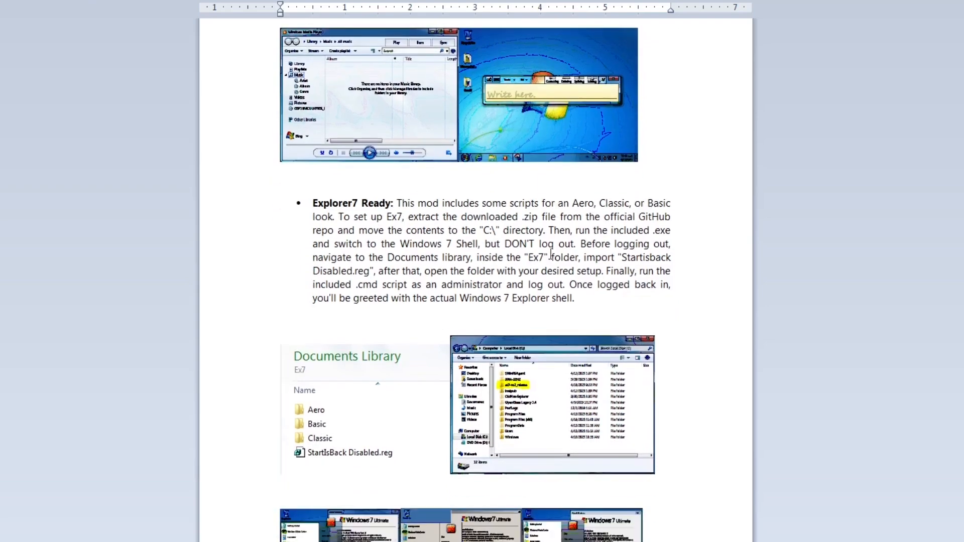
scroll("down", 3)
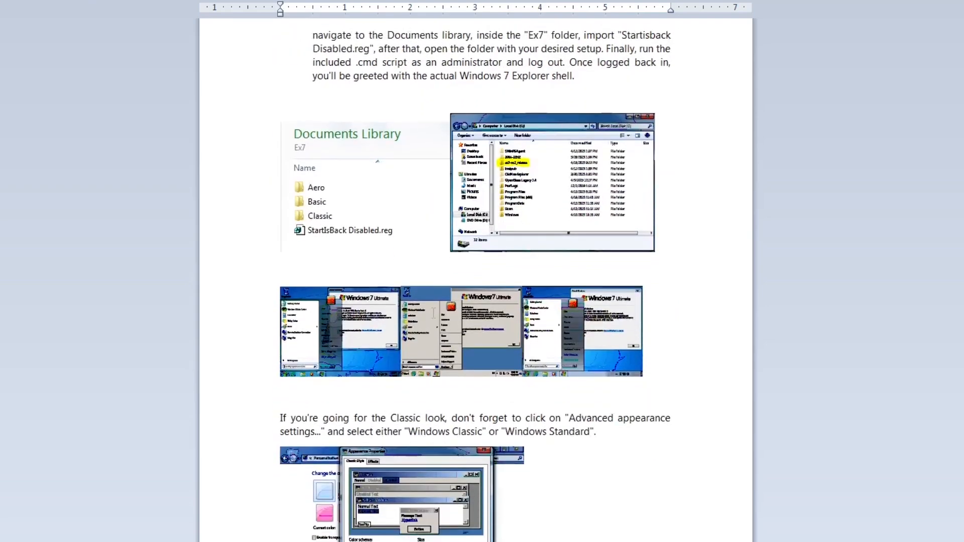
scroll("down", 3)
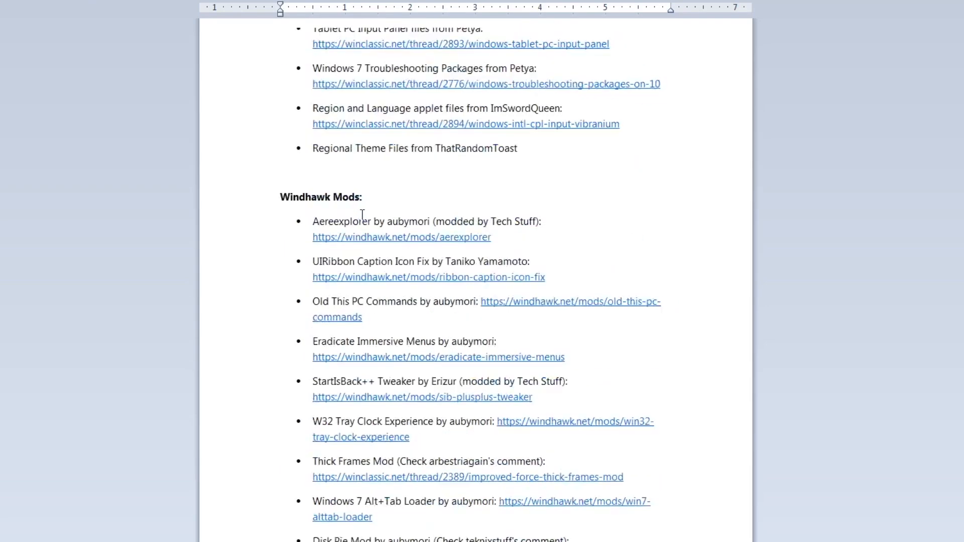
scroll("down", 3)
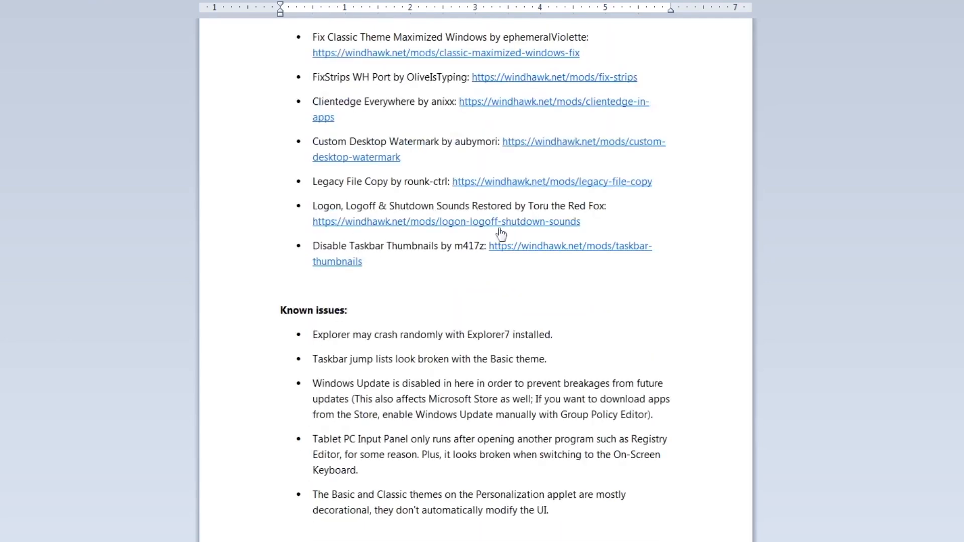
mouse_move(571, 333)
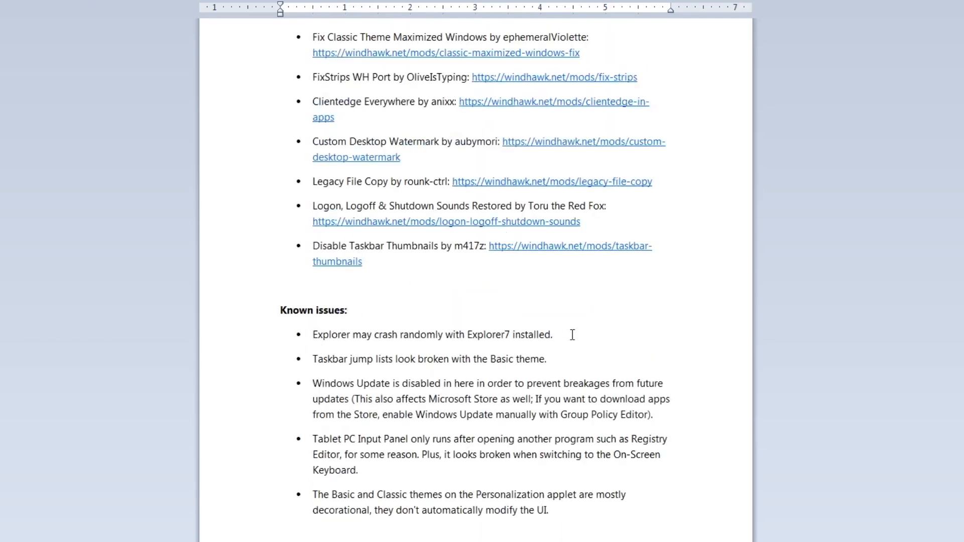
mouse_move(361, 414)
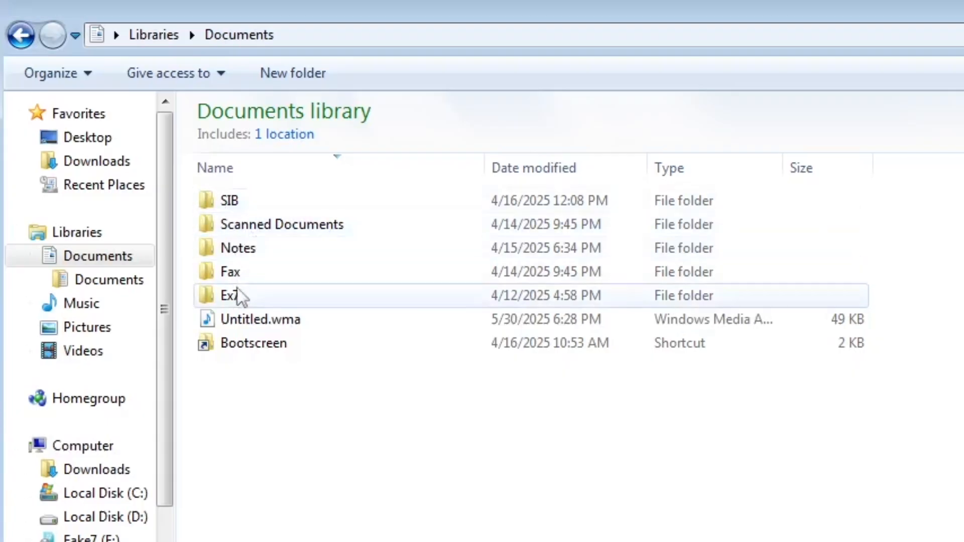
Step: Browse through the Ex7 folder to C:\Windows\Boot8Plus.v1.5.2 with its setup files
double_click(231, 295)
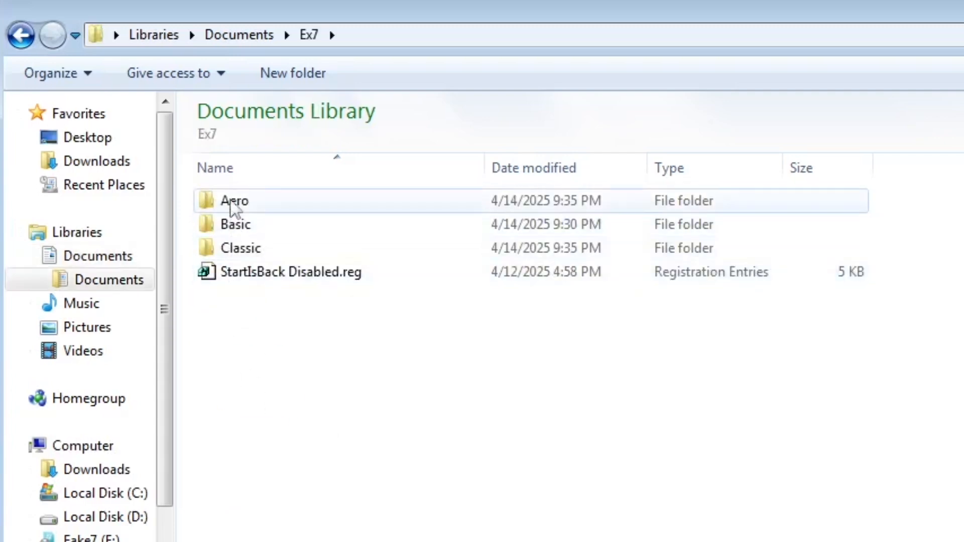
double_click(234, 200)
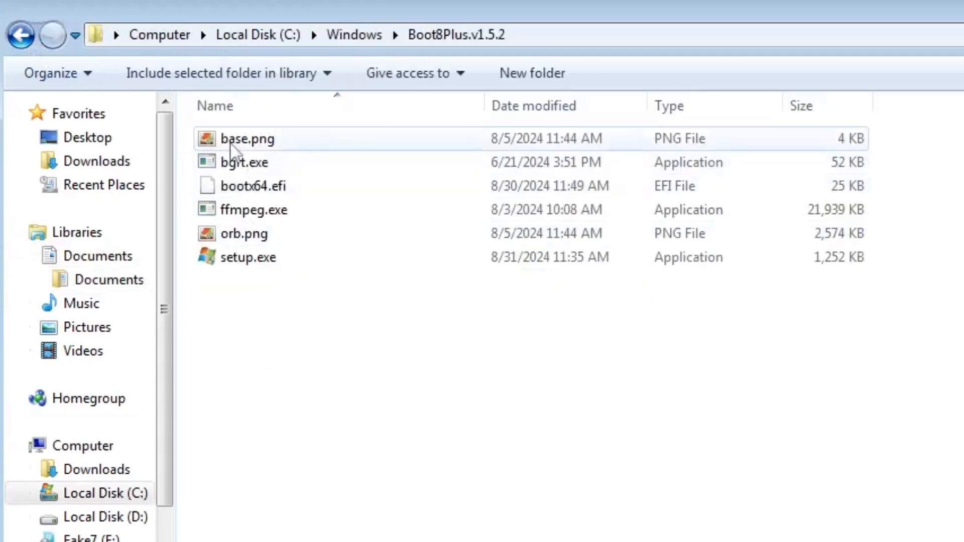
Step: Run Boot8Plus setup.exe as administrator and install the boot animation at 1920 x 1080
right_click(248, 257)
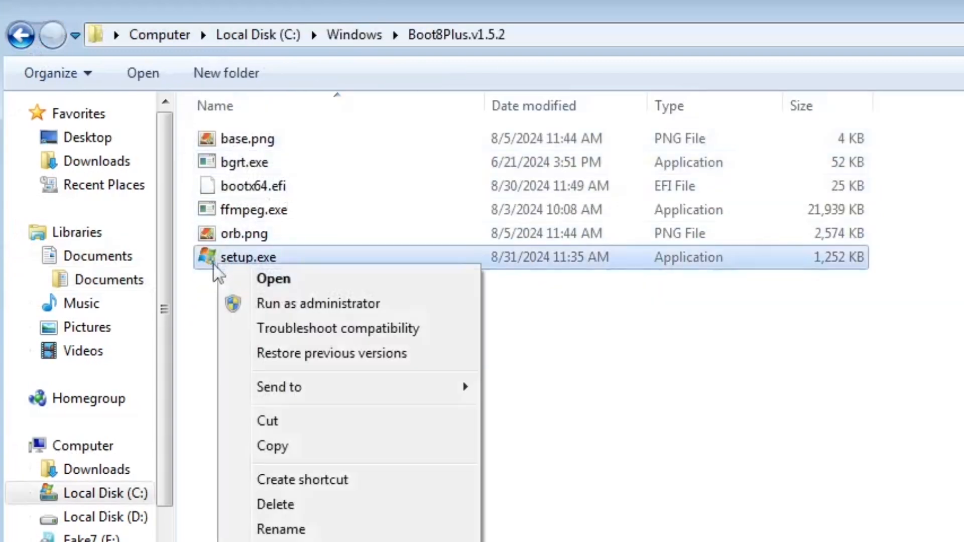
left_click(273, 278)
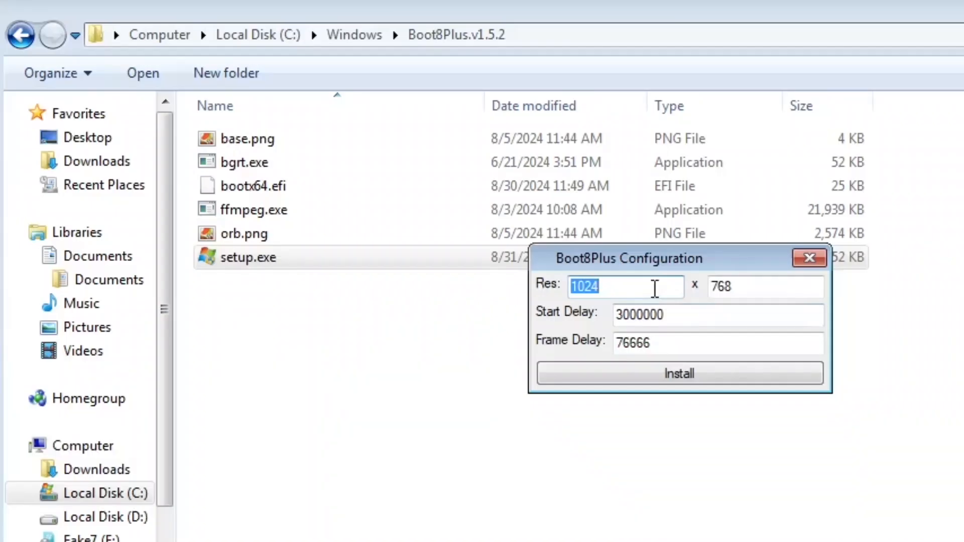
type("1920")
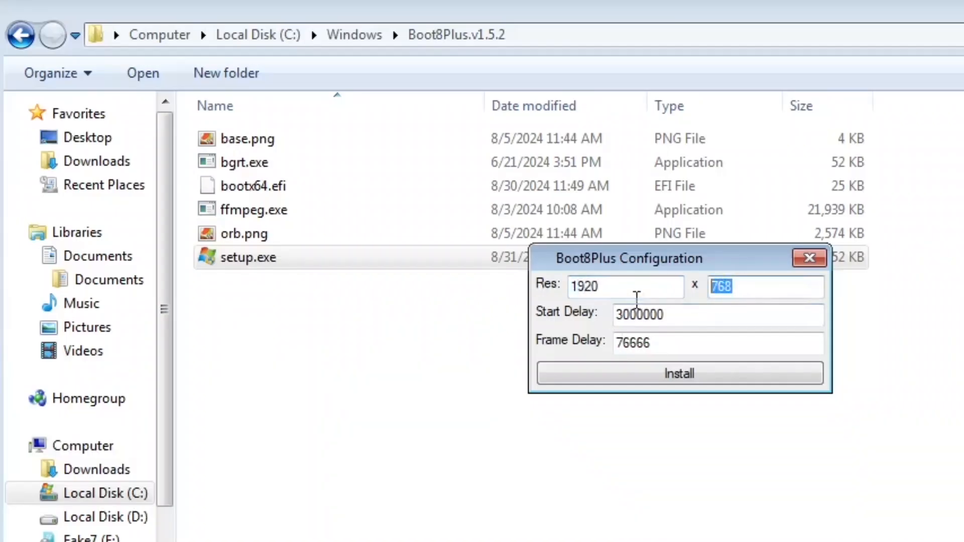
type("1080")
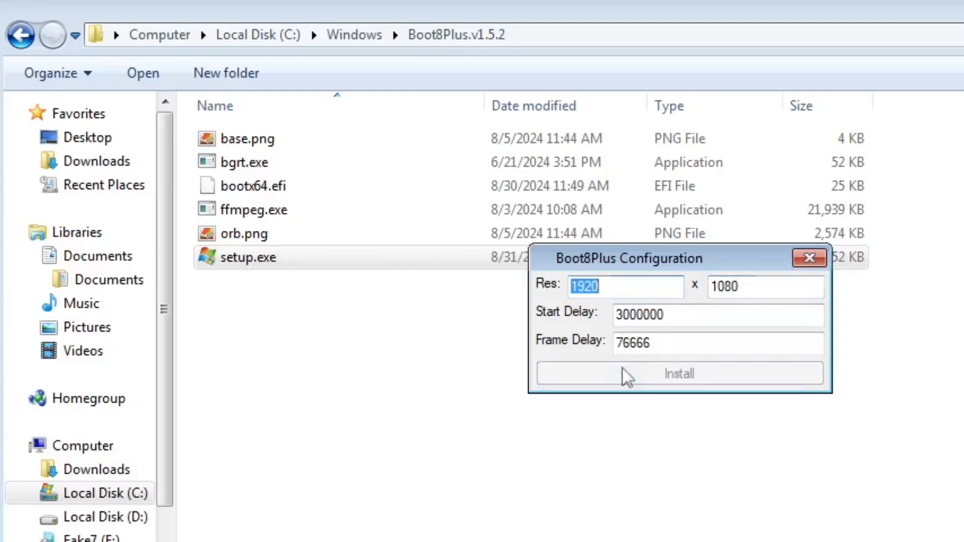
left_click(677, 374)
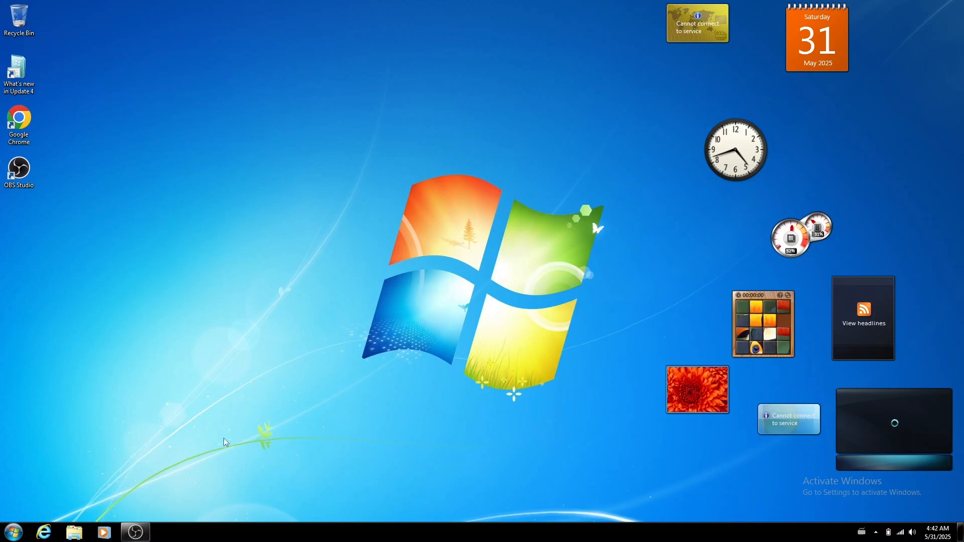
Step: From the taskbar Explorer, go through the Documents library into the Ex7 theme scripts folder
left_click(73, 532)
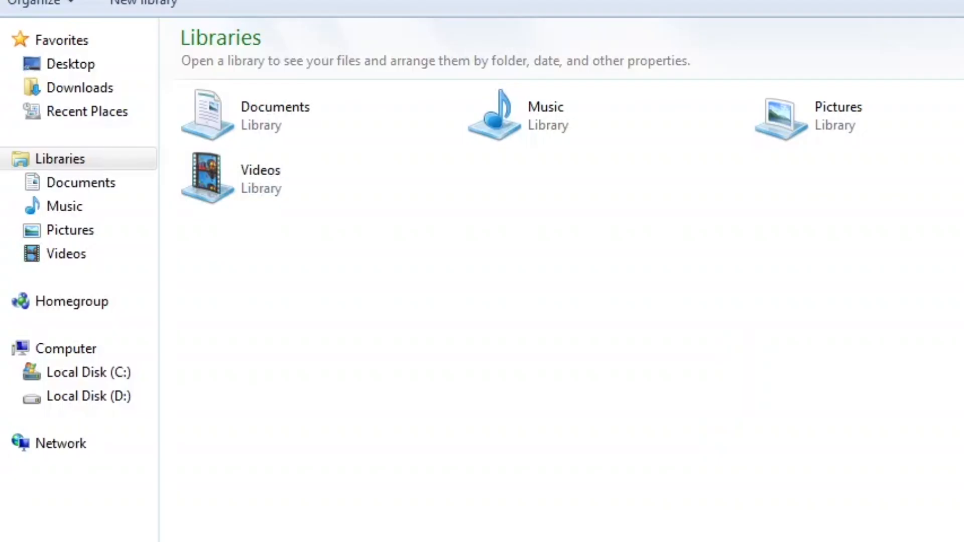
mouse_move(81, 182)
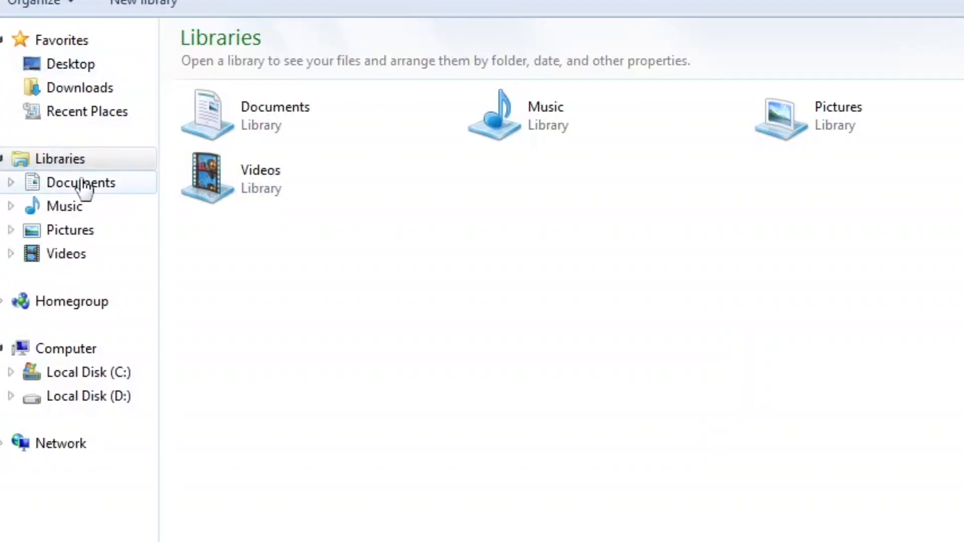
left_click(80, 183)
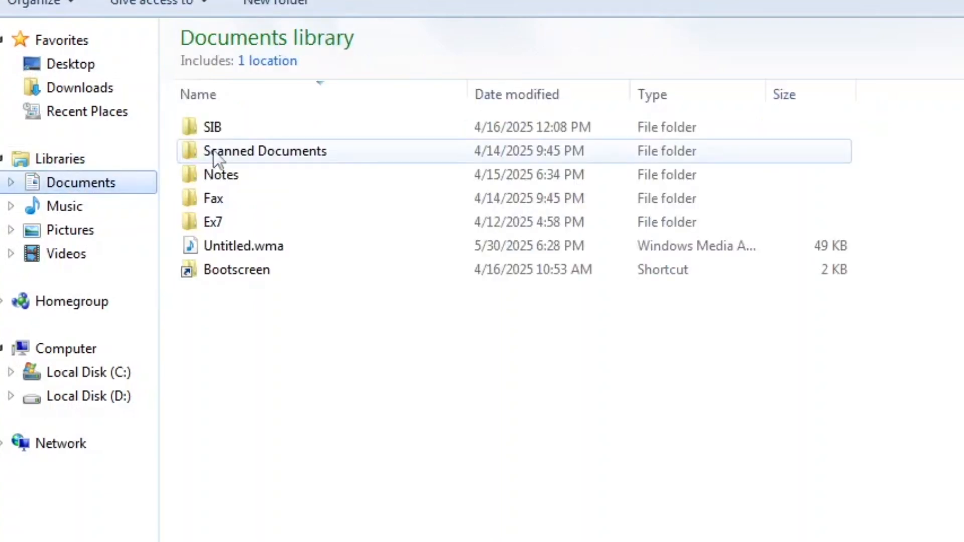
double_click(212, 221)
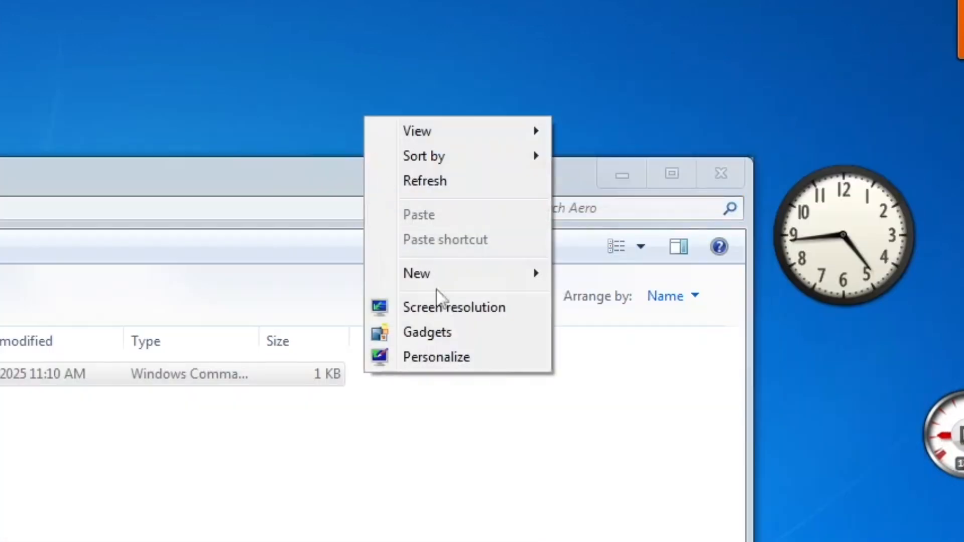
Step: In Personalization's Color settings, lower the colour intensity fully and save the change
left_click(435, 356)
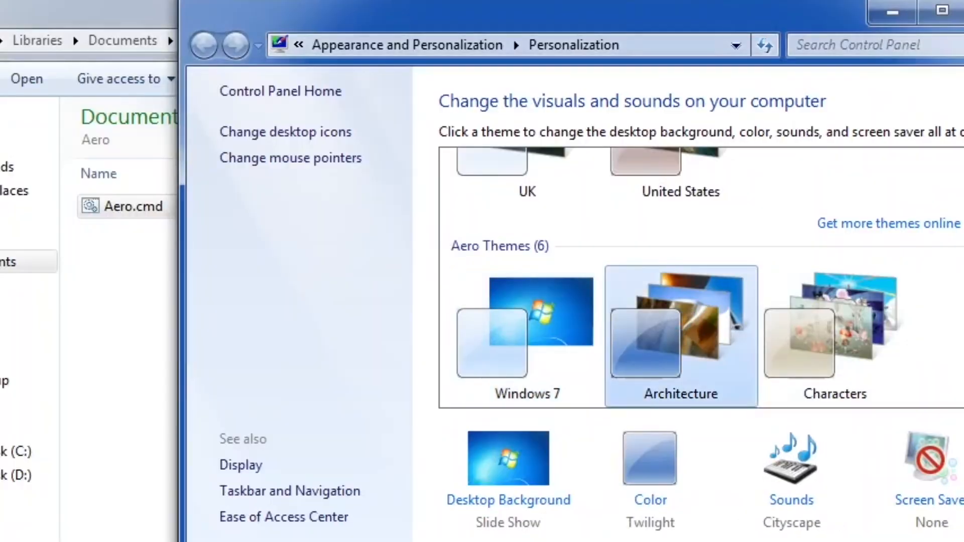
scroll("down", 3)
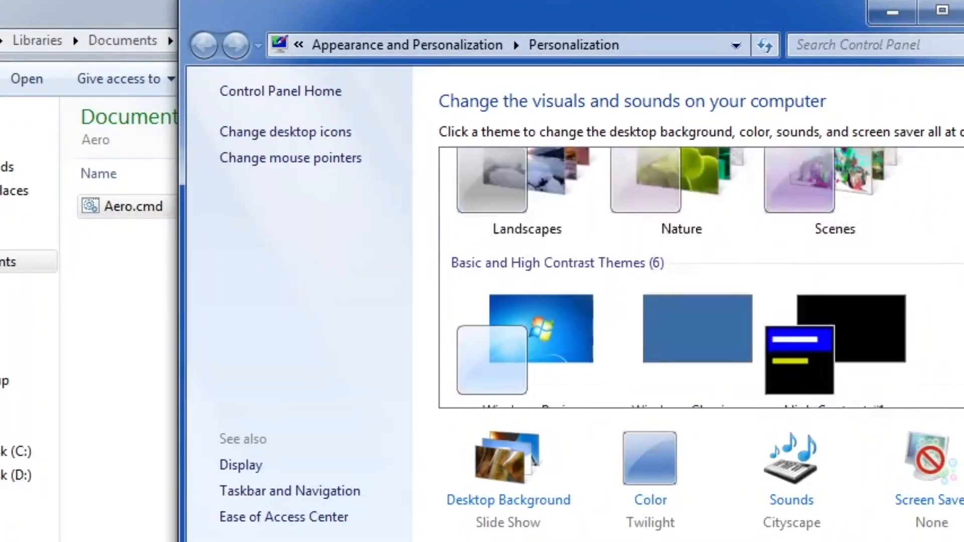
scroll("up", 3)
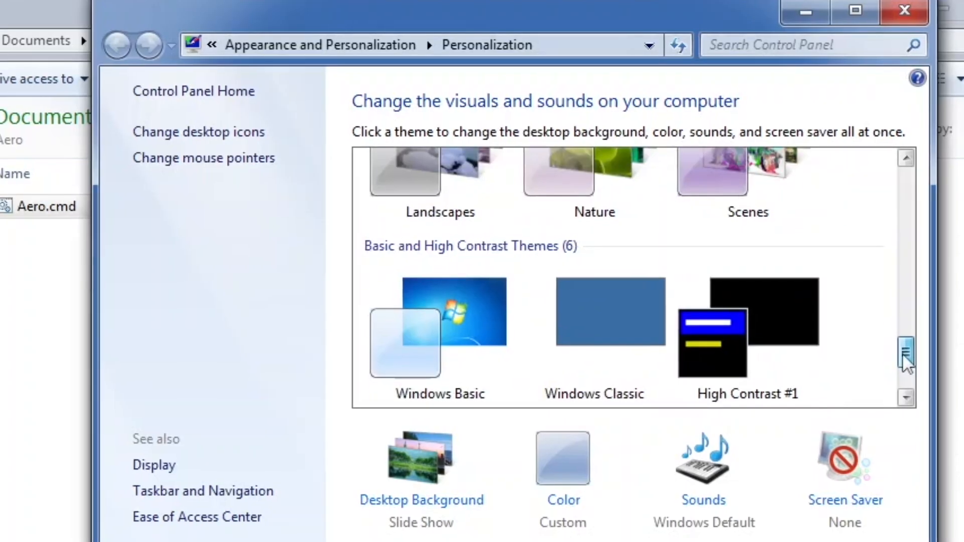
scroll("down", 3)
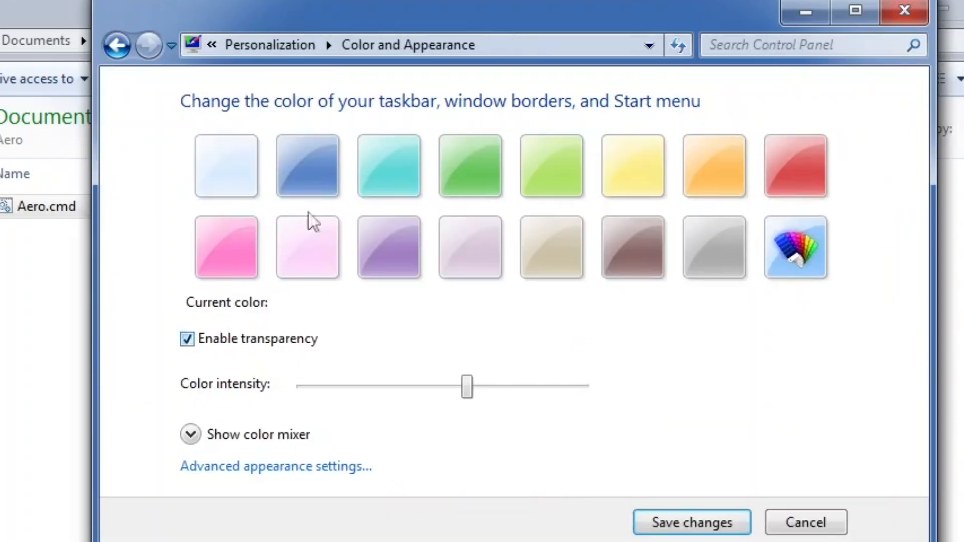
mouse_move(513, 397)
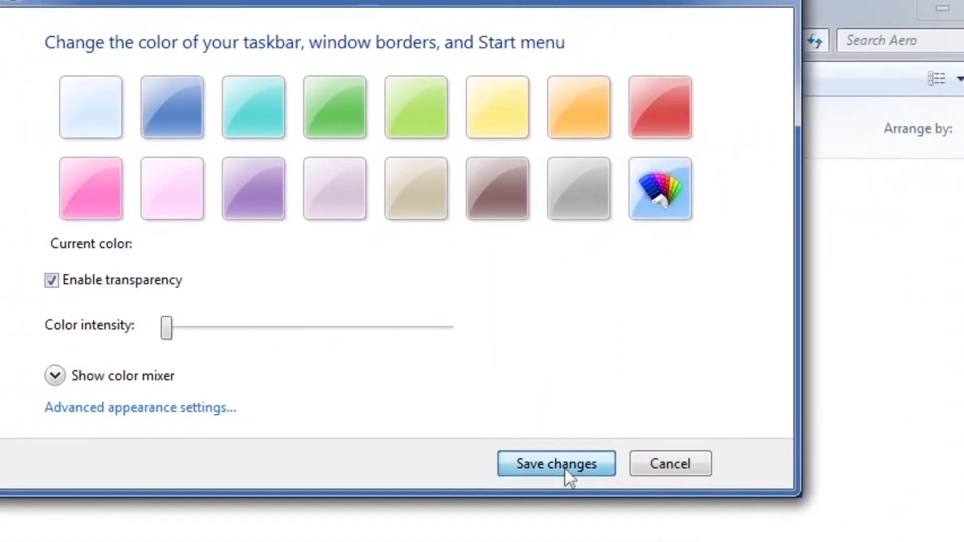
left_click(555, 464)
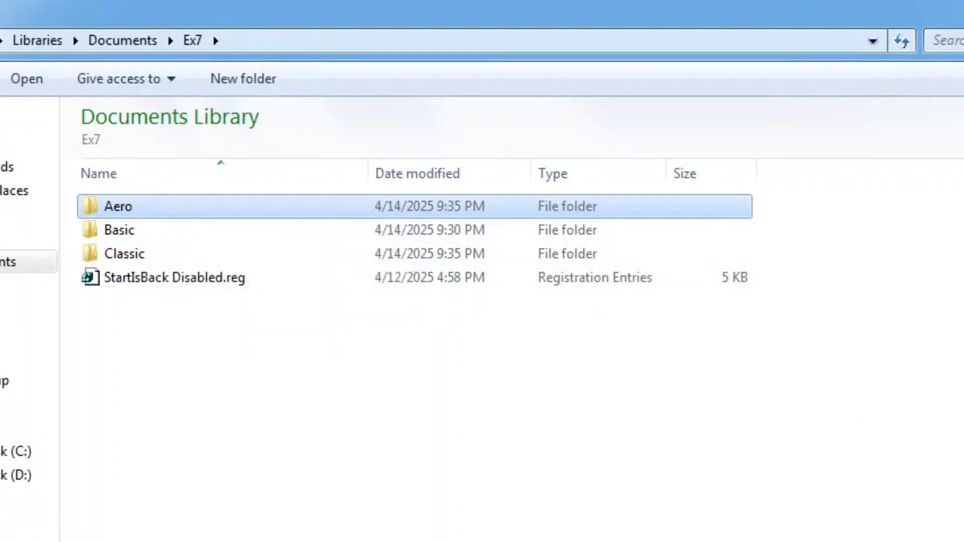
Step: Return to the Documents library with its SIB folder, then close Explorer to show the desktop
left_click(121, 40)
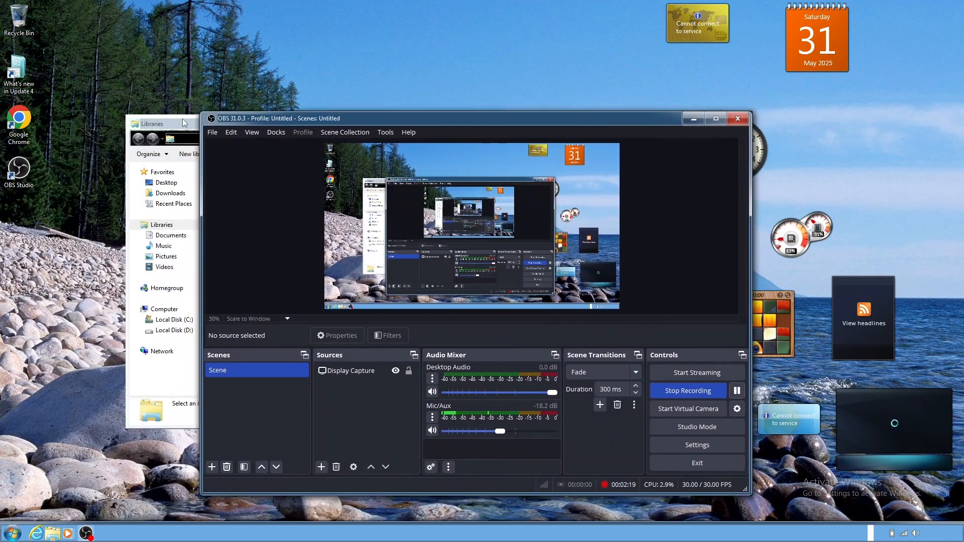
left_click(163, 124)
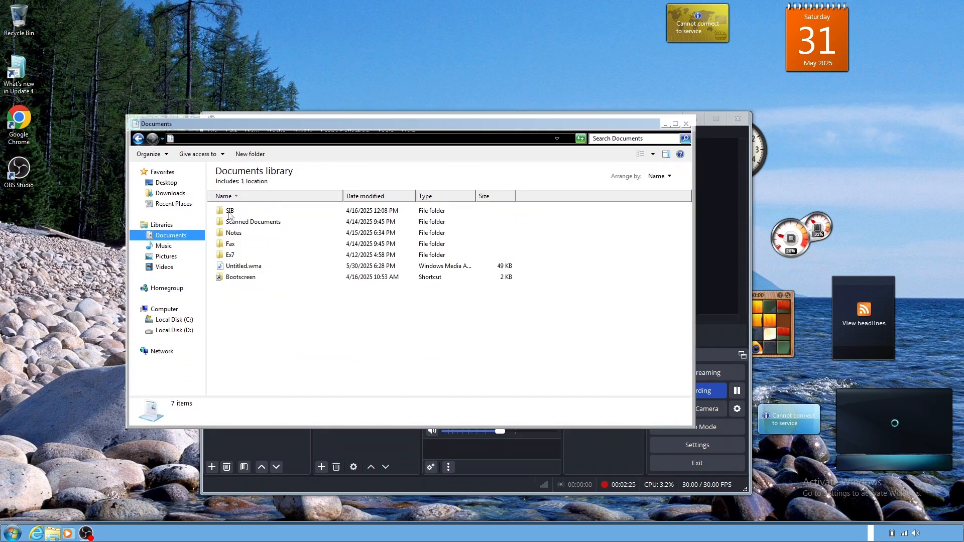
mouse_move(230, 211)
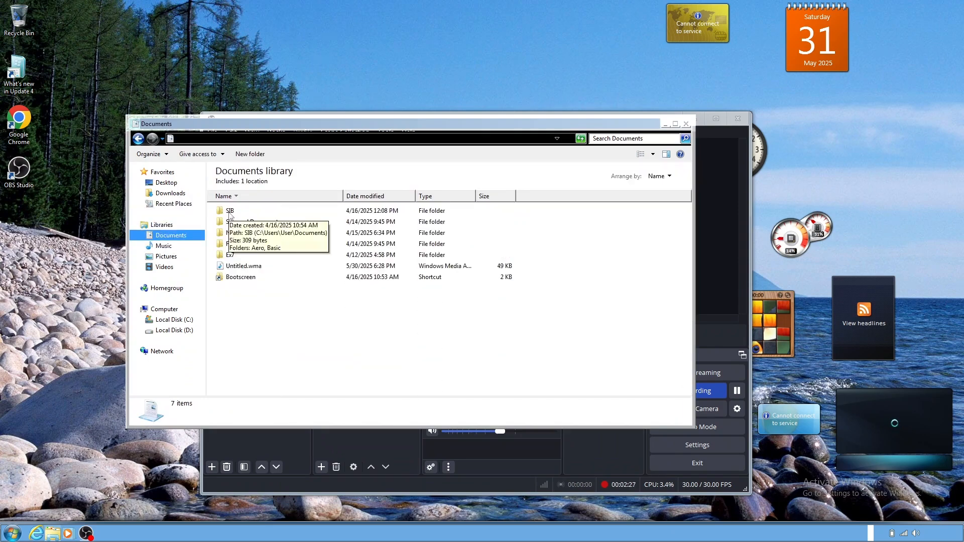
left_click(161, 224)
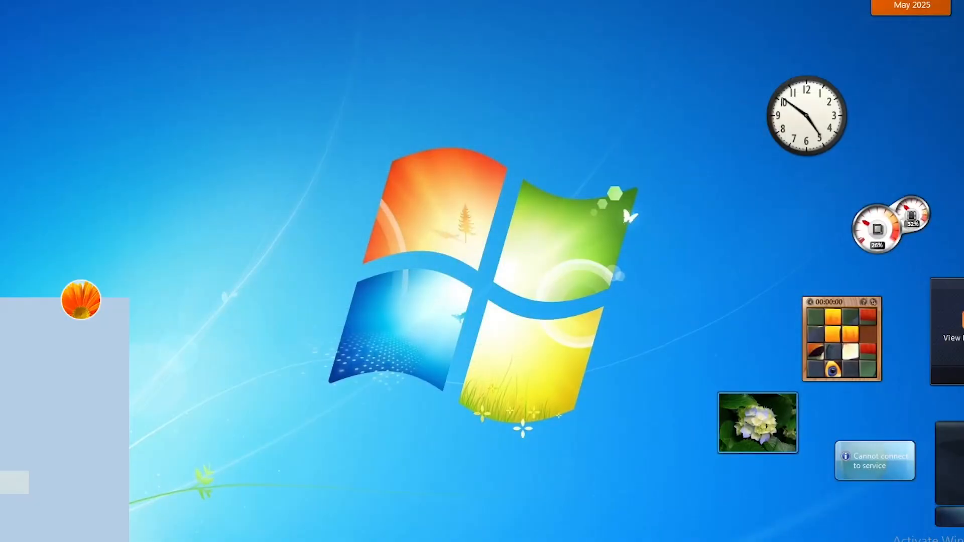
left_click(17, 517)
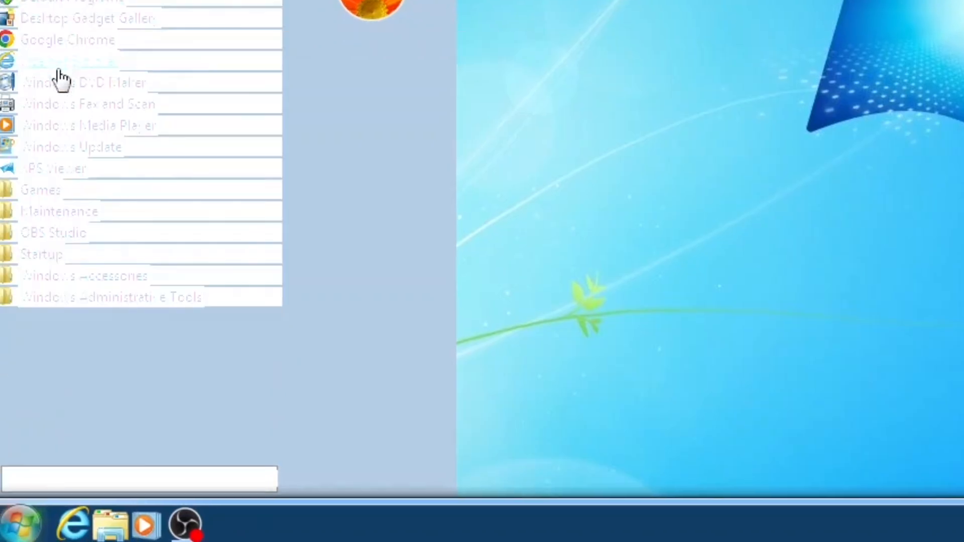
mouse_move(58, 212)
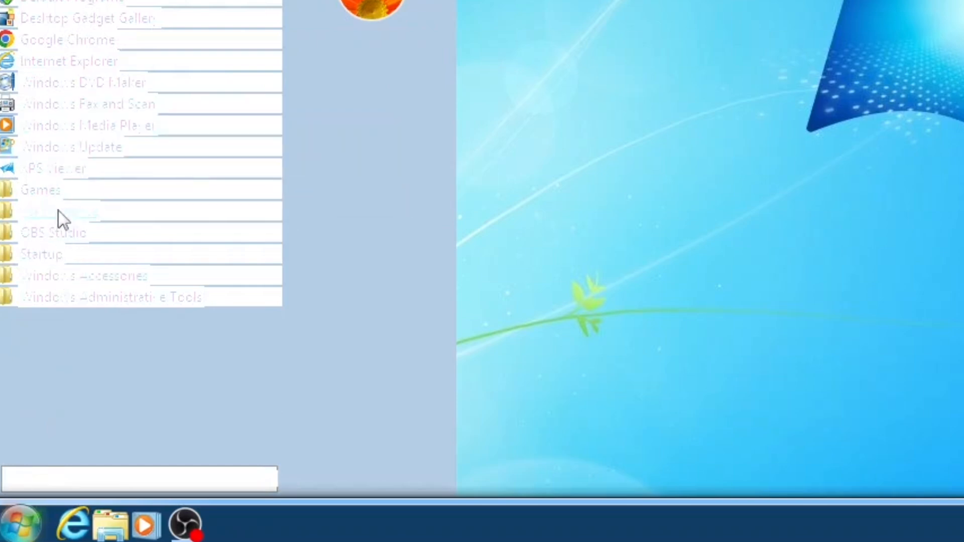
left_click(90, 124)
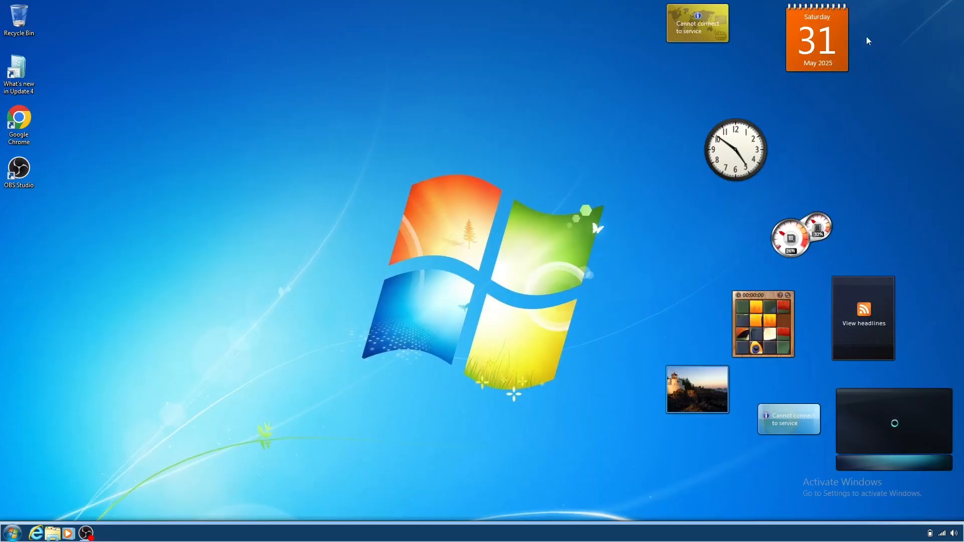
Step: From Action Center, turn Windows Defender virus protection back on, launching Windows Security
left_click(9, 532)
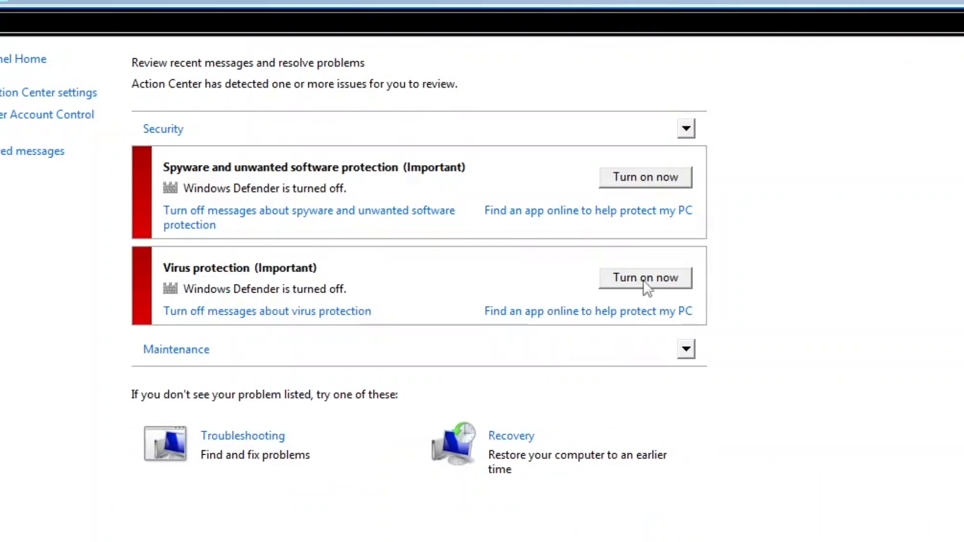
left_click(645, 278)
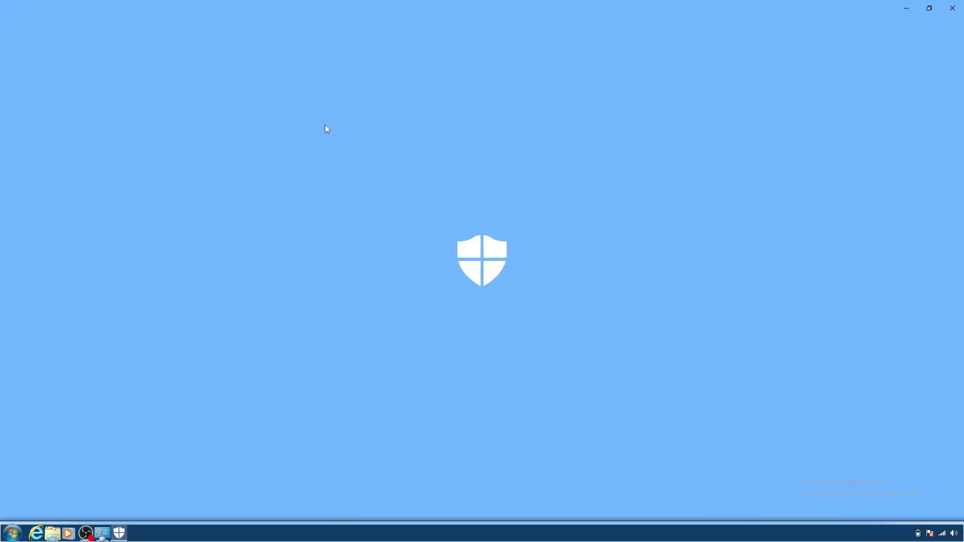
mouse_move(502, 264)
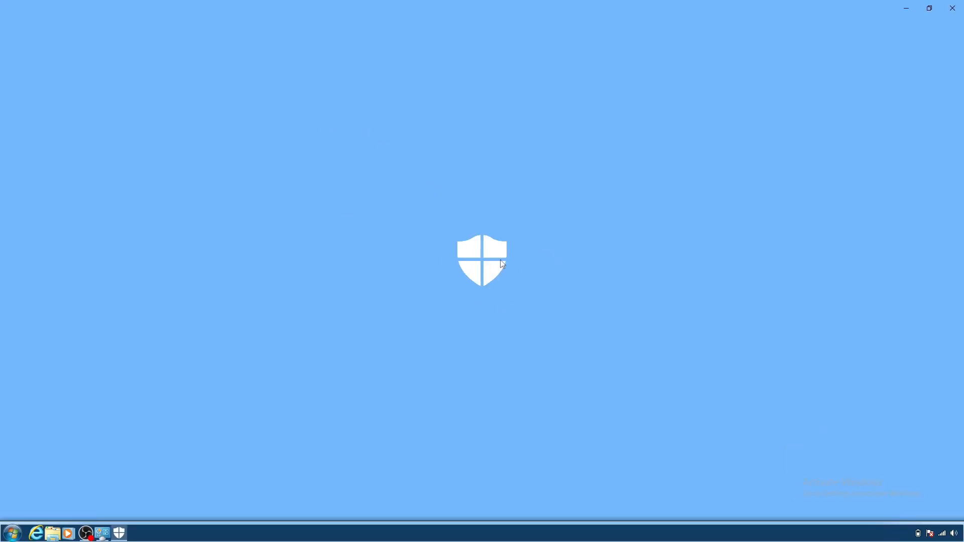
mouse_move(499, 265)
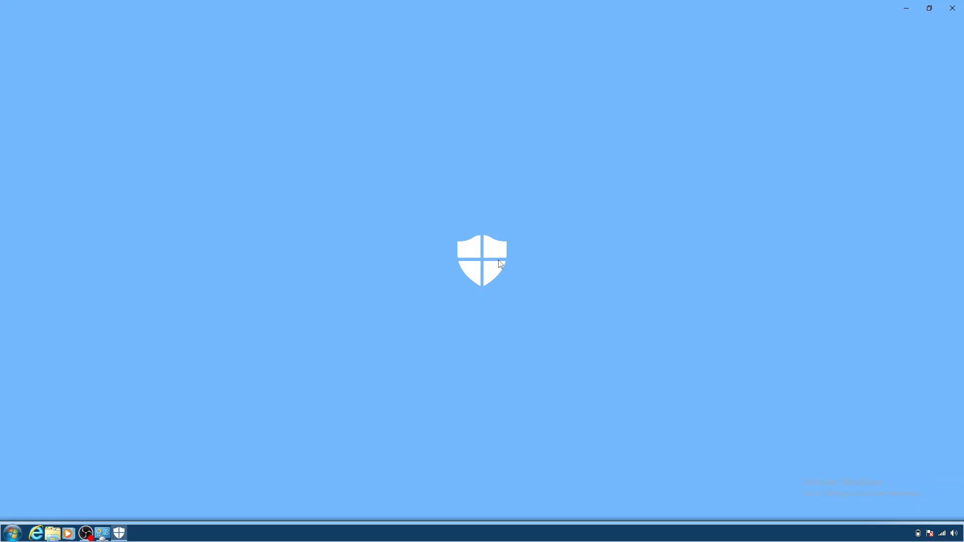
mouse_move(300, 245)
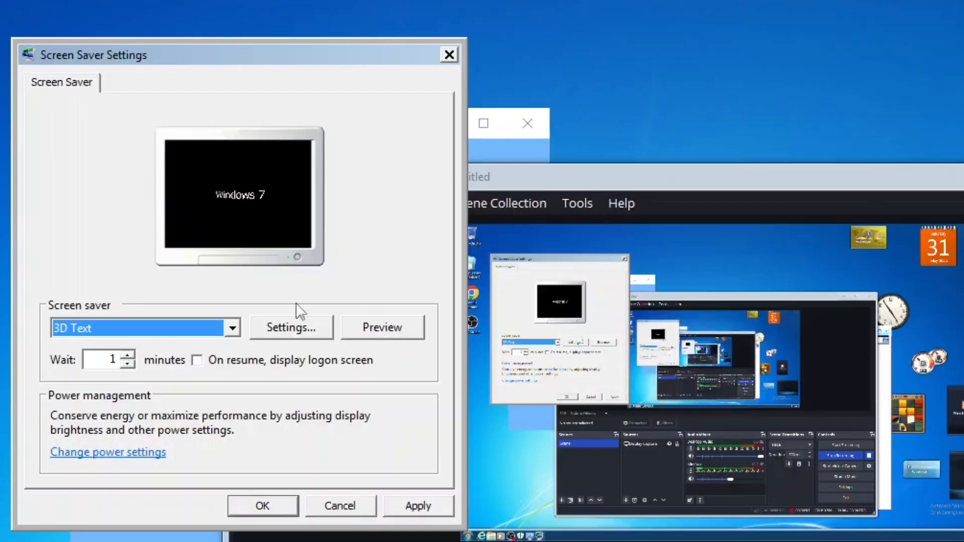
Step: Preview Mystify and Photos, choose the Bubbles screen saver and dismiss its no-options message
left_click(232, 327)
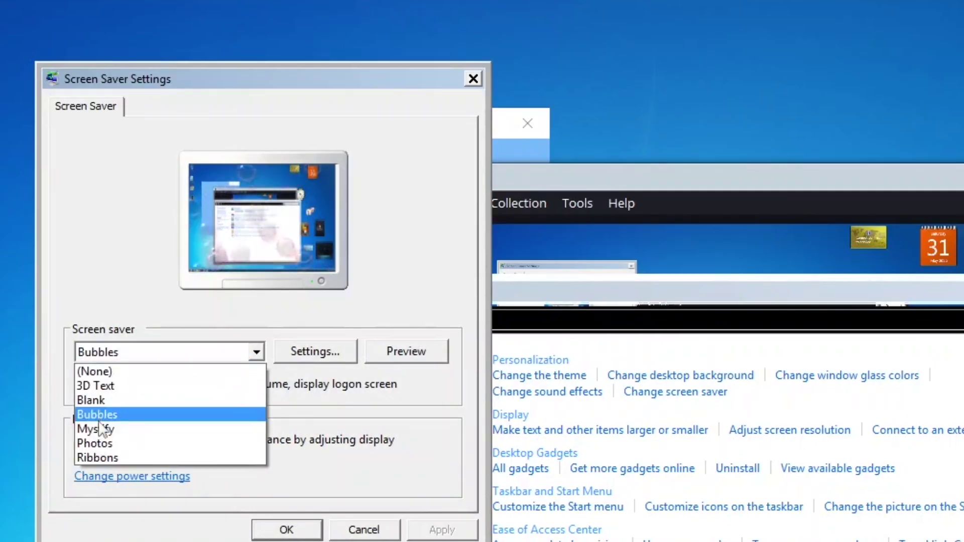
left_click(97, 429)
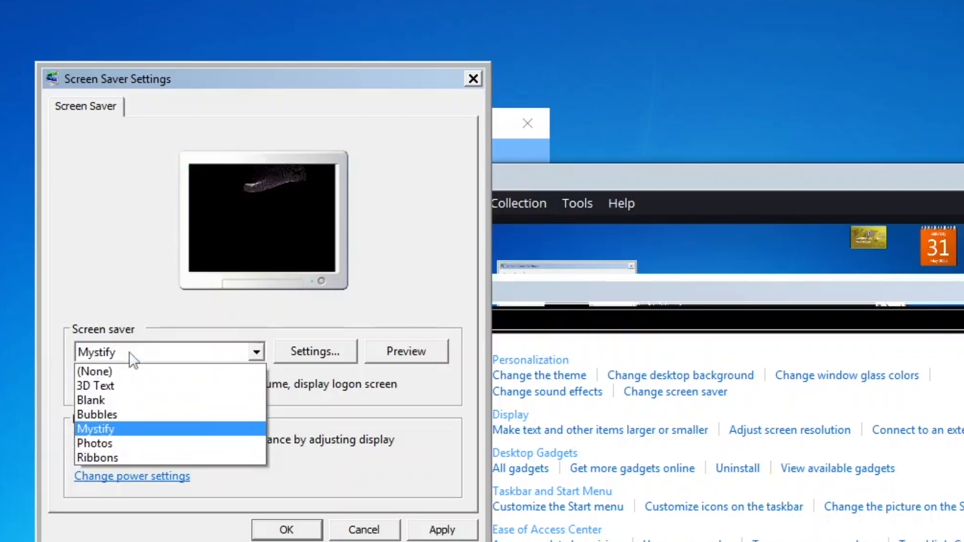
mouse_move(117, 442)
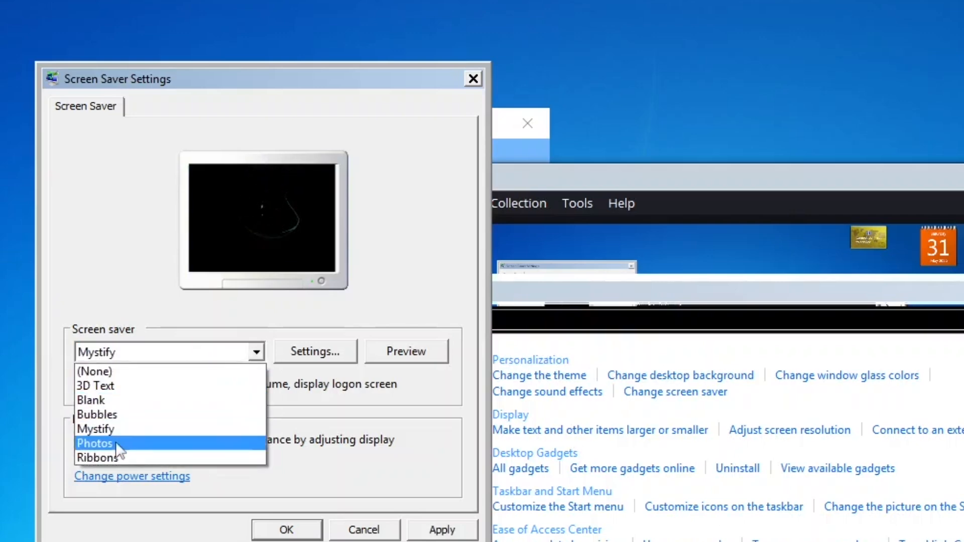
left_click(96, 443)
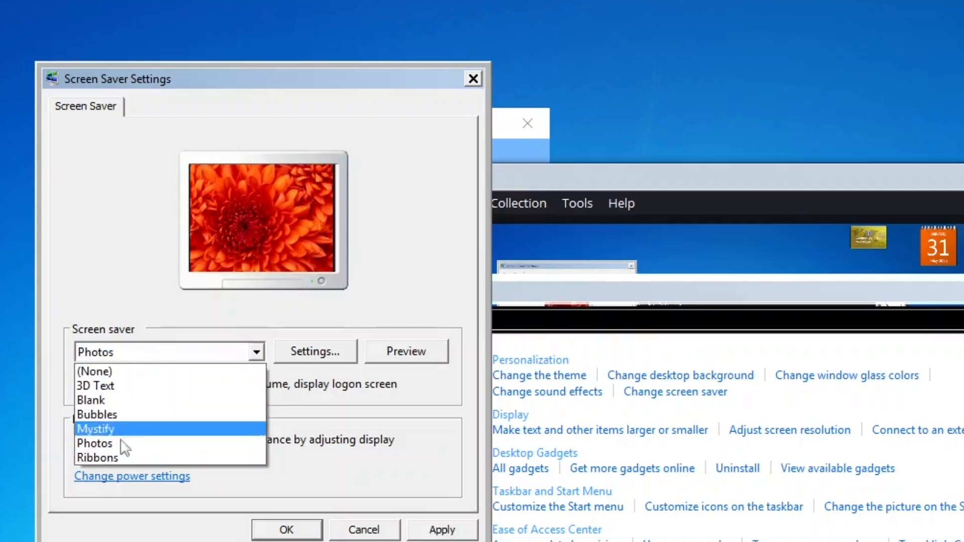
left_click(96, 414)
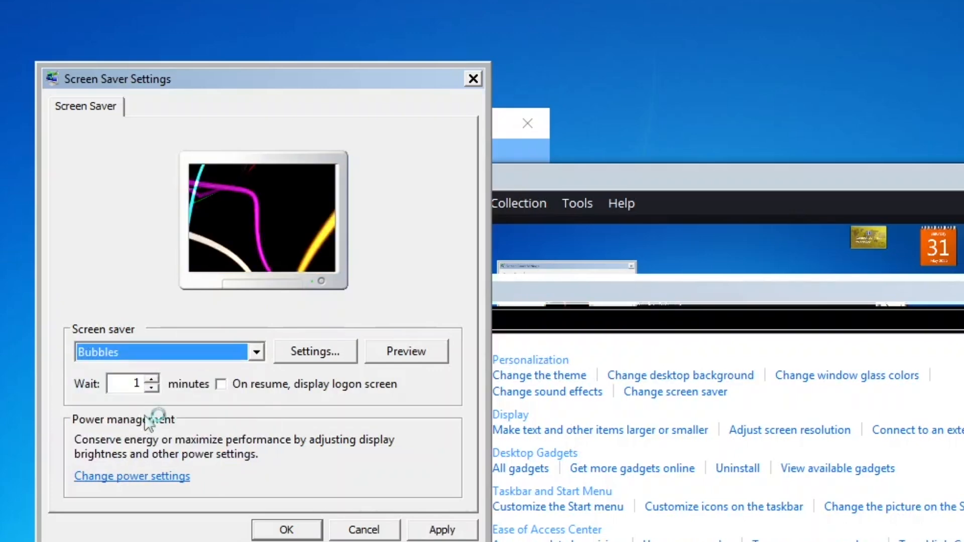
left_click(315, 351)
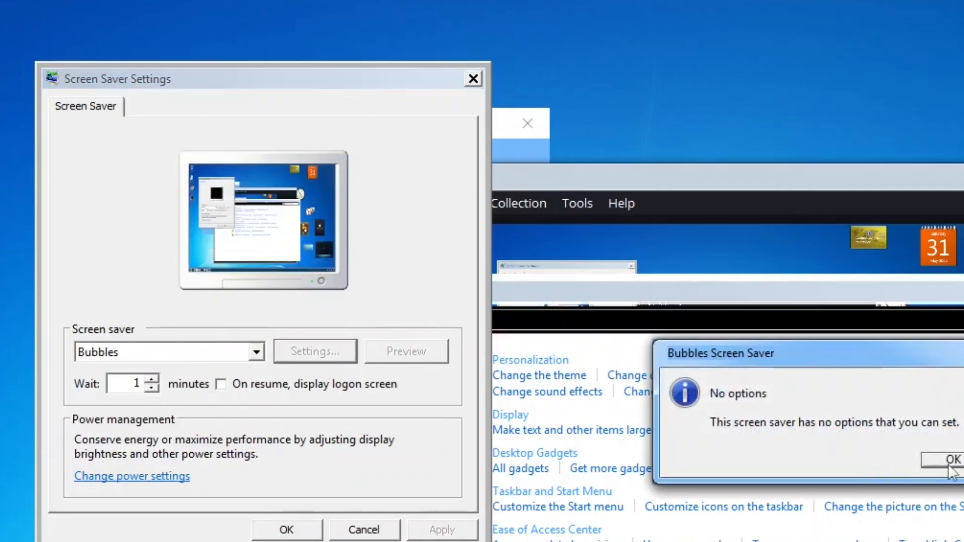
left_click(951, 460)
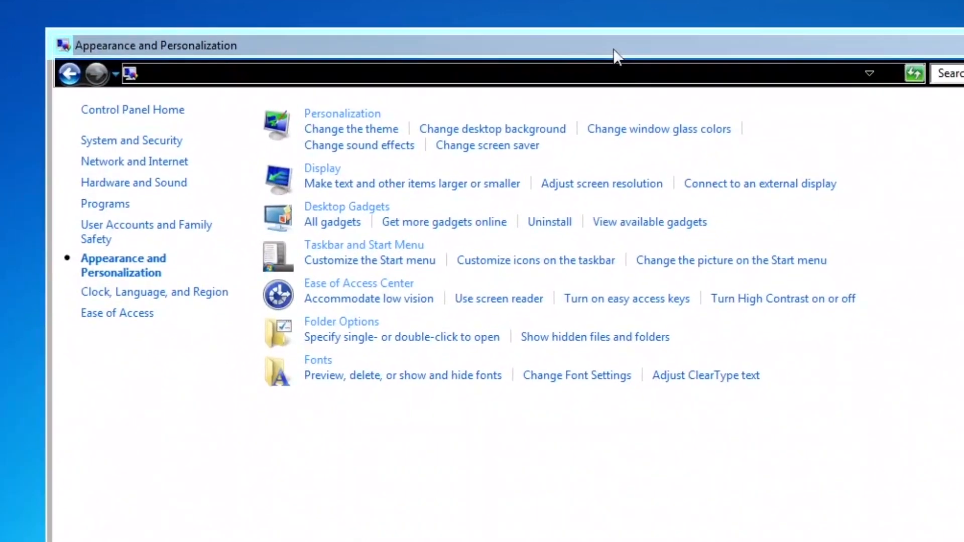
mouse_move(364, 245)
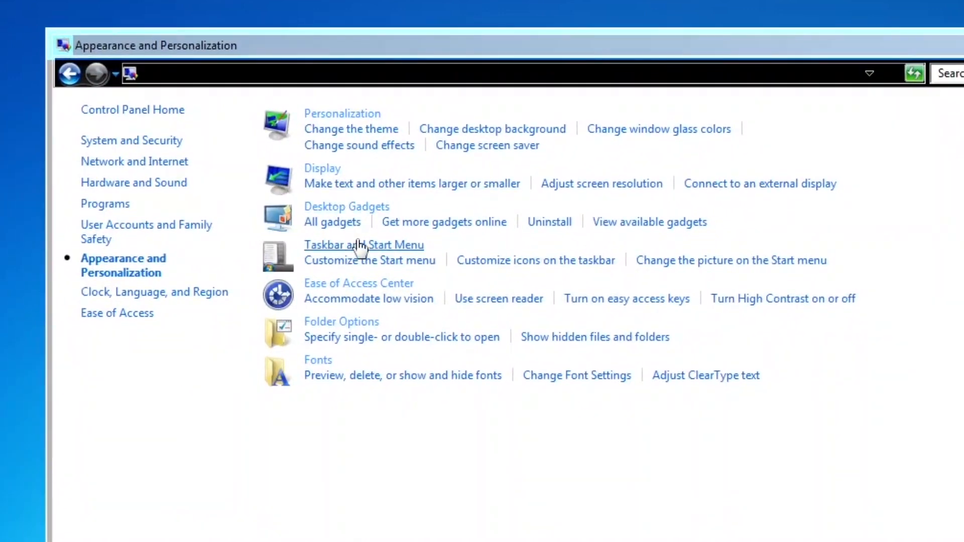
Step: Close the Appearance and Personalization window, leaving the Classic folder with Classic.cmd
left_click(363, 245)
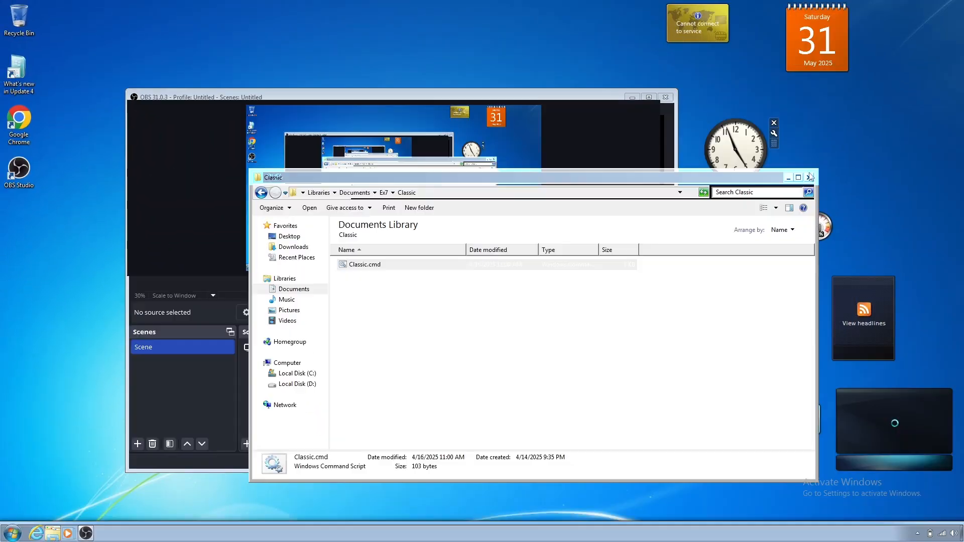
Step: Close the Classic folder window and shut the computer down from the Start menu
left_click(811, 177)
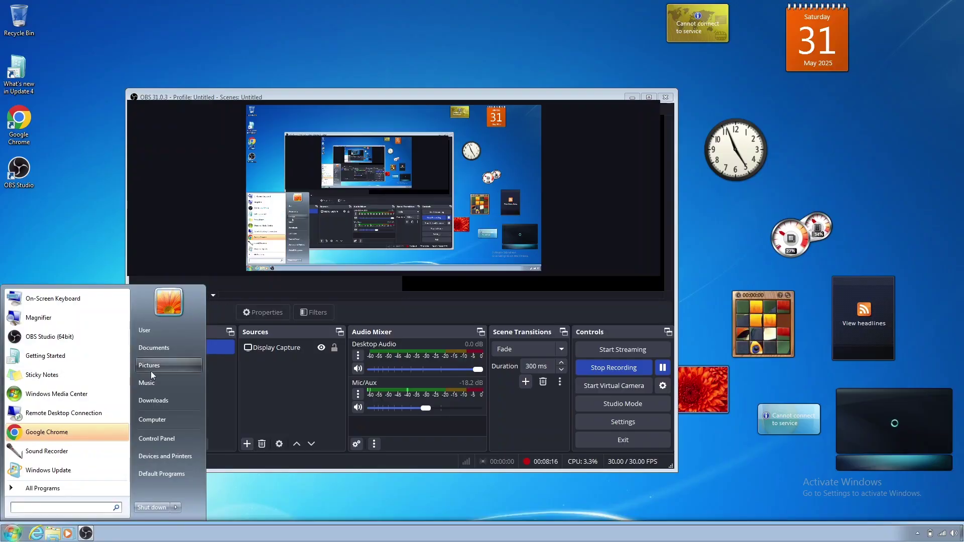
mouse_move(156, 438)
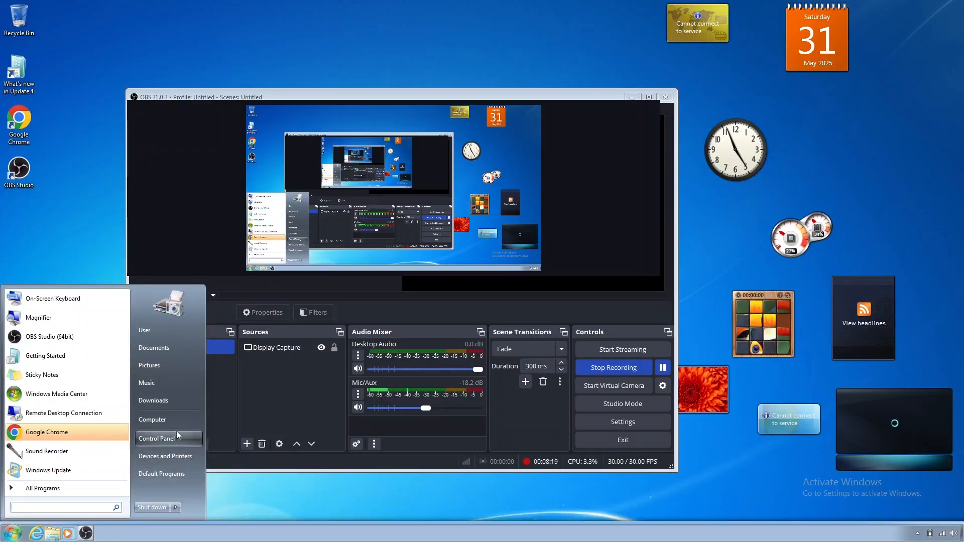
left_click(150, 507)
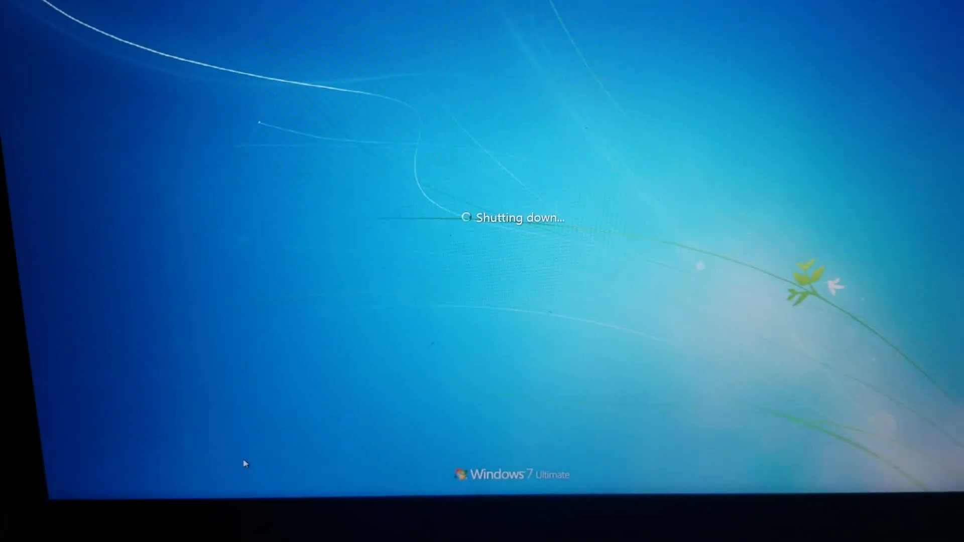